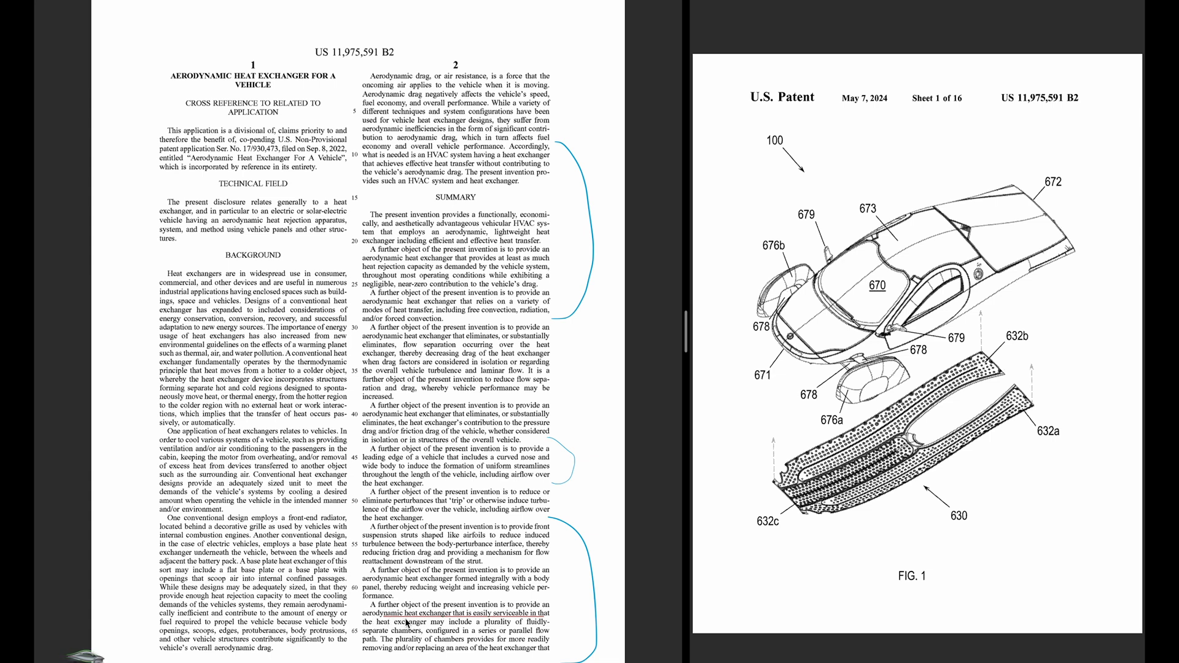
{"action": "mouse_move", "coordinate": [446, 635]}
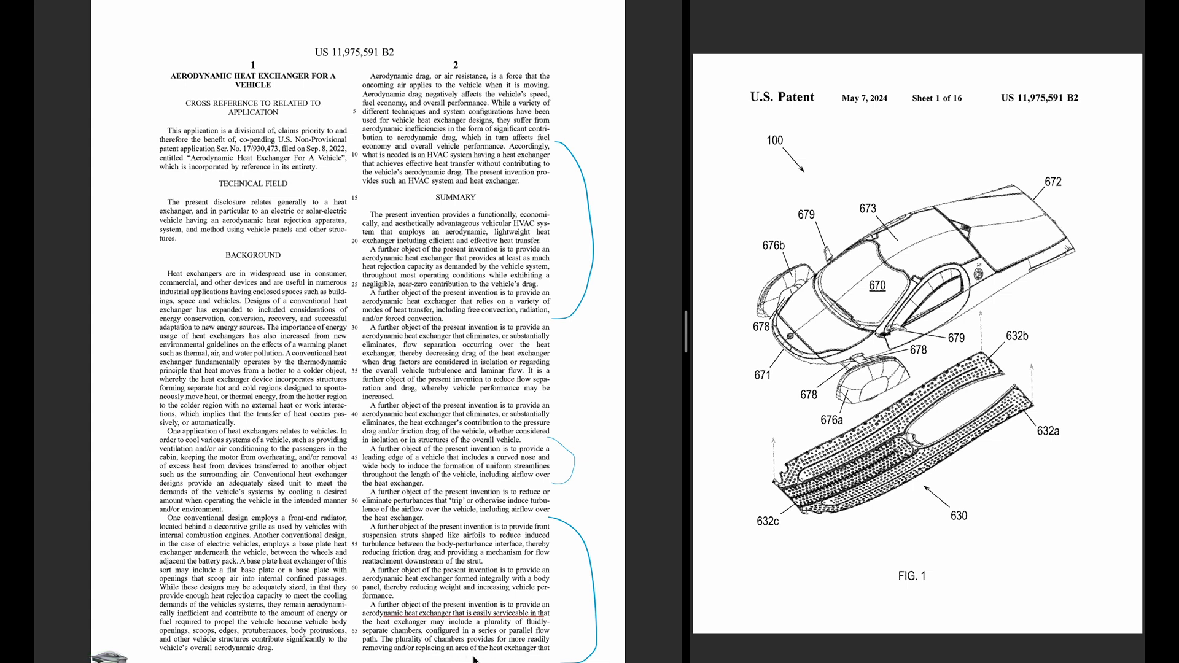
Scroll the left pane to the page with columns 3–4 describing the drawings
{"action": "scroll", "scroll_direction": "down", "scroll_amount": 3}
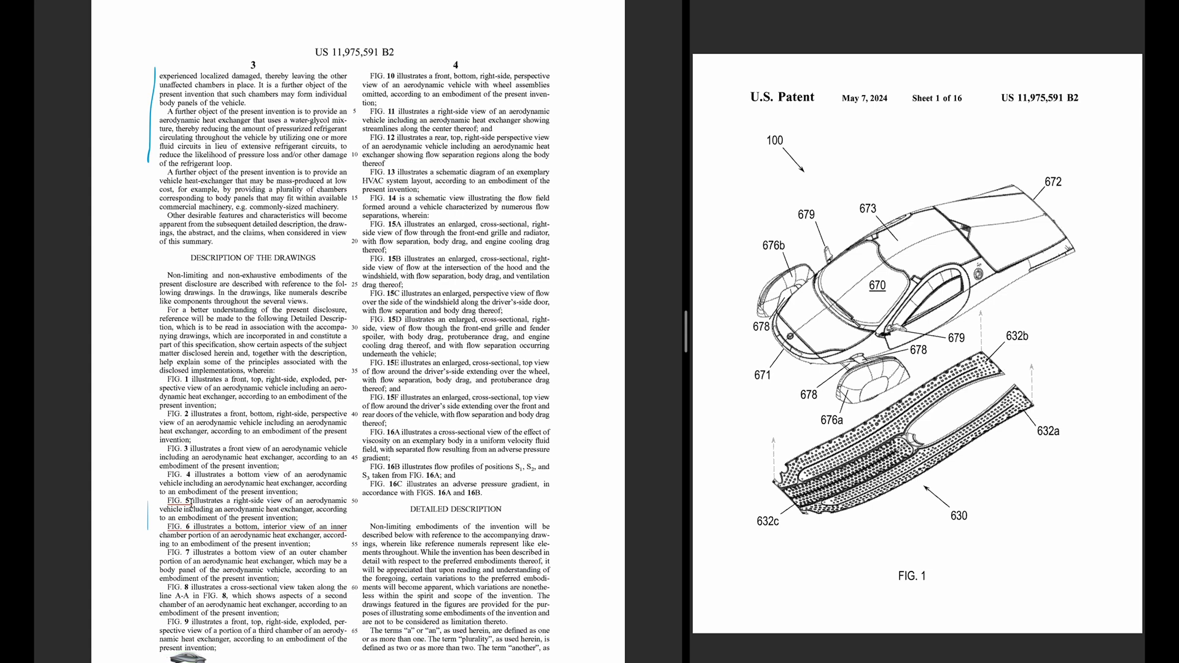
{"action": "mouse_move", "coordinate": [896, 390]}
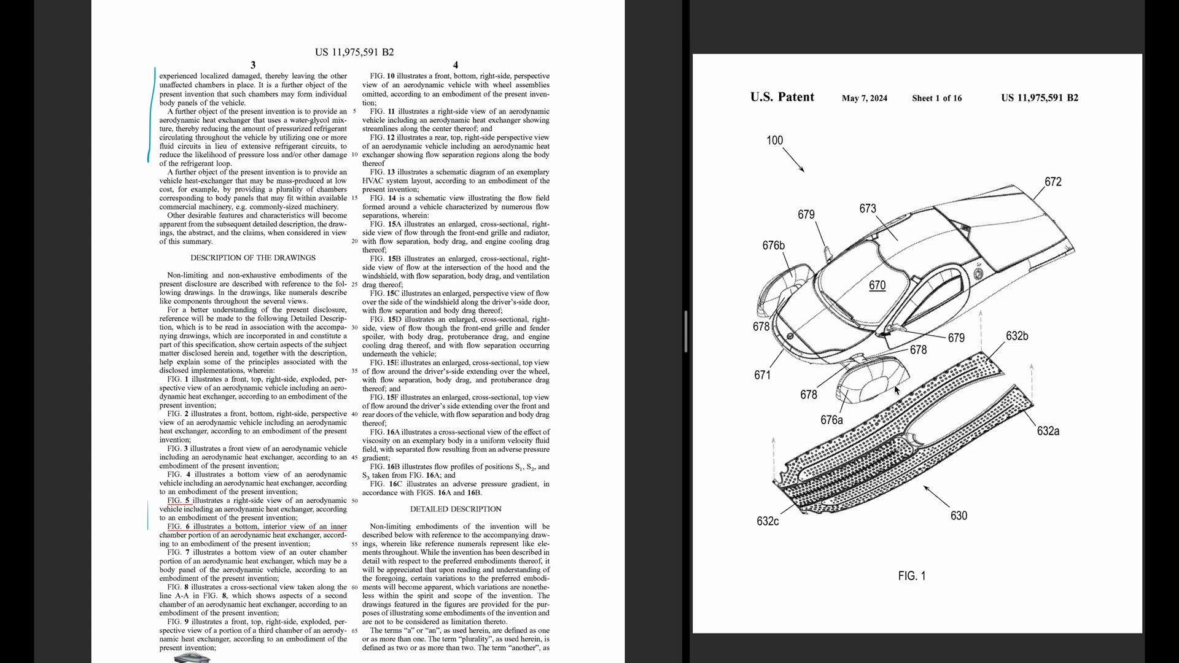
{"action": "mouse_move", "coordinate": [921, 438]}
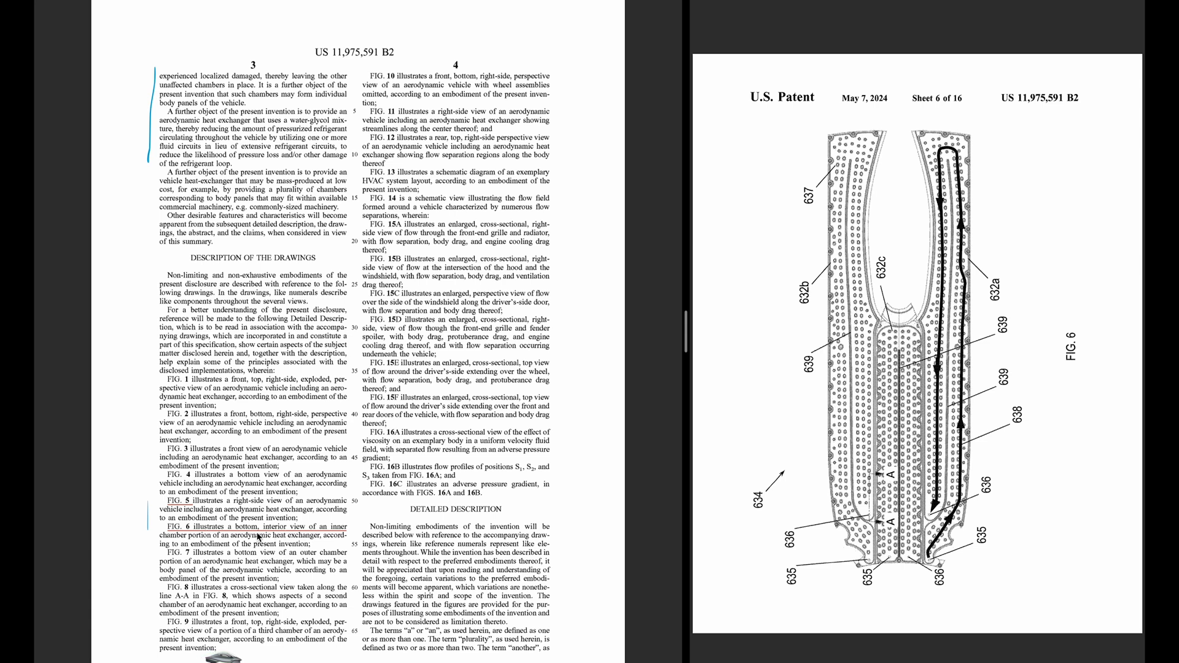
{"action": "mouse_move", "coordinate": [233, 545]}
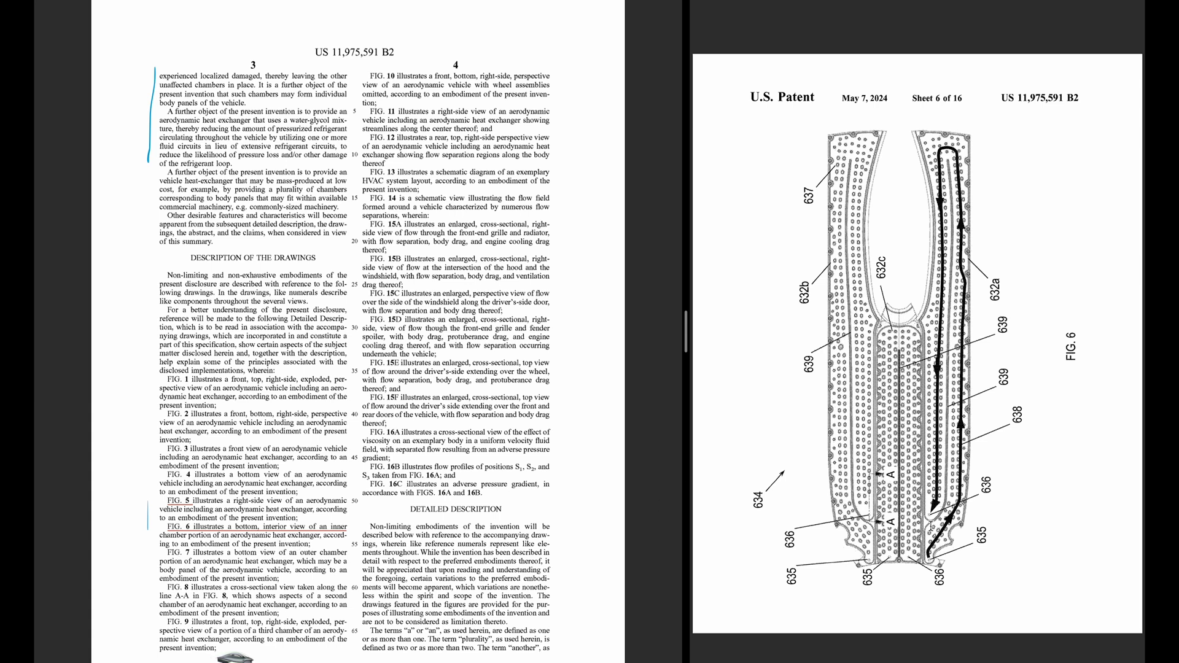
{"action": "mouse_move", "coordinate": [980, 401]}
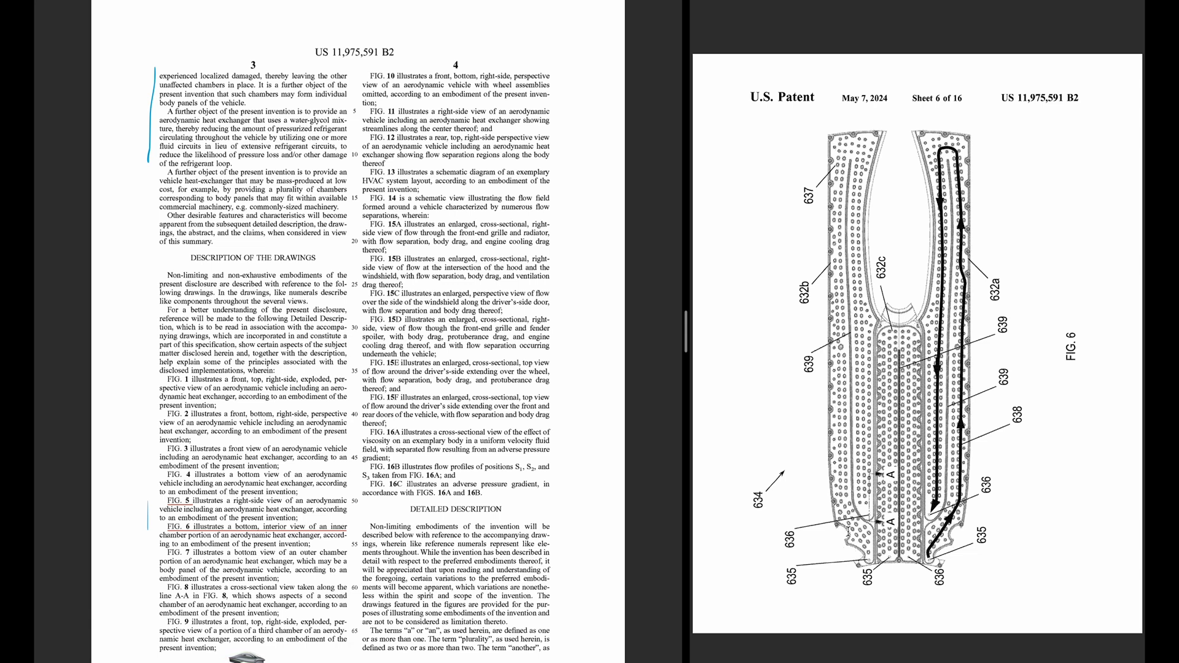
Scroll the left pane down to columns 5–6 with the HVAC and cooling-load passages
{"action": "scroll", "scroll_direction": "down", "scroll_amount": 3}
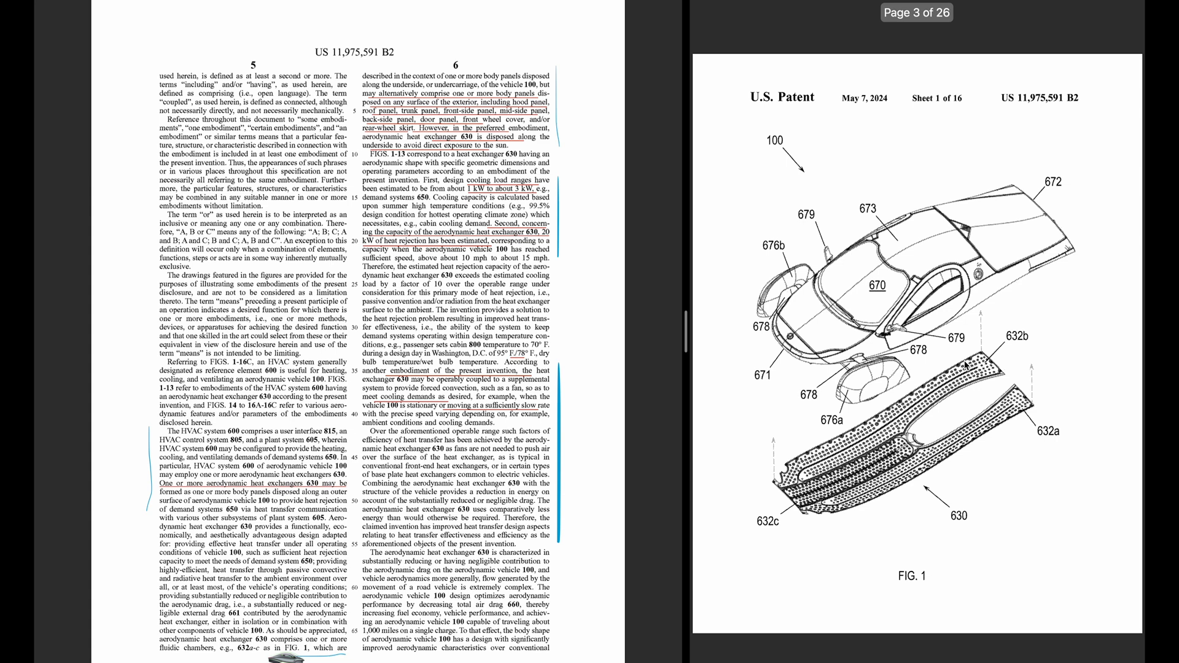
{"action": "mouse_move", "coordinate": [966, 366]}
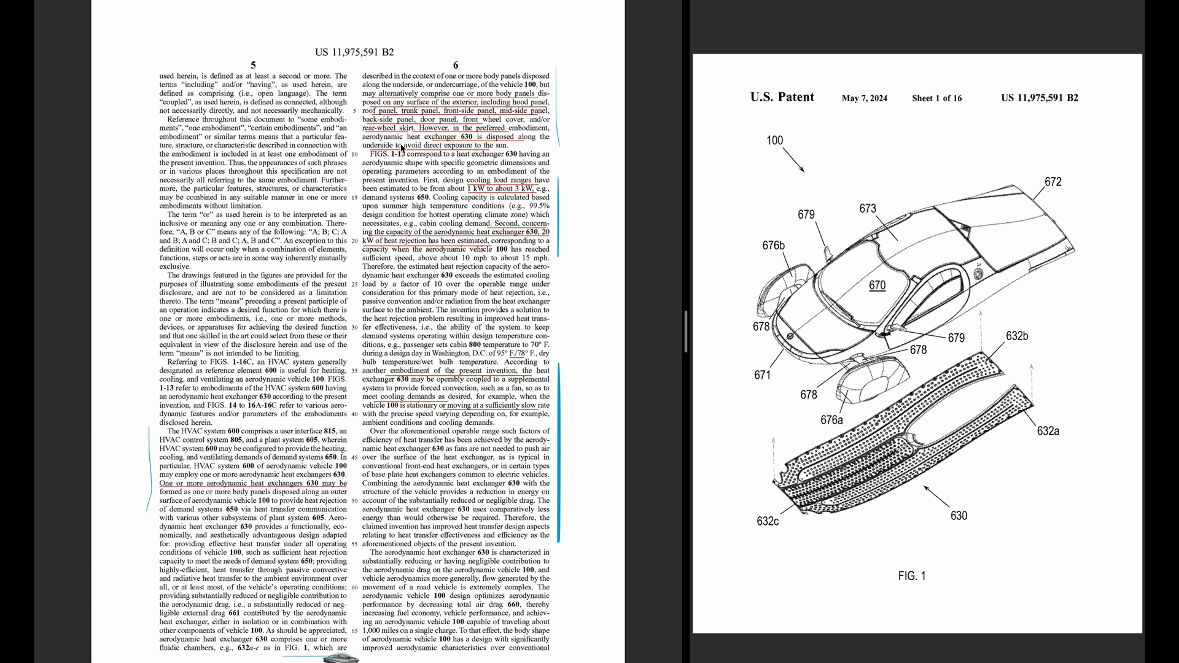
{"action": "mouse_move", "coordinate": [702, 296]}
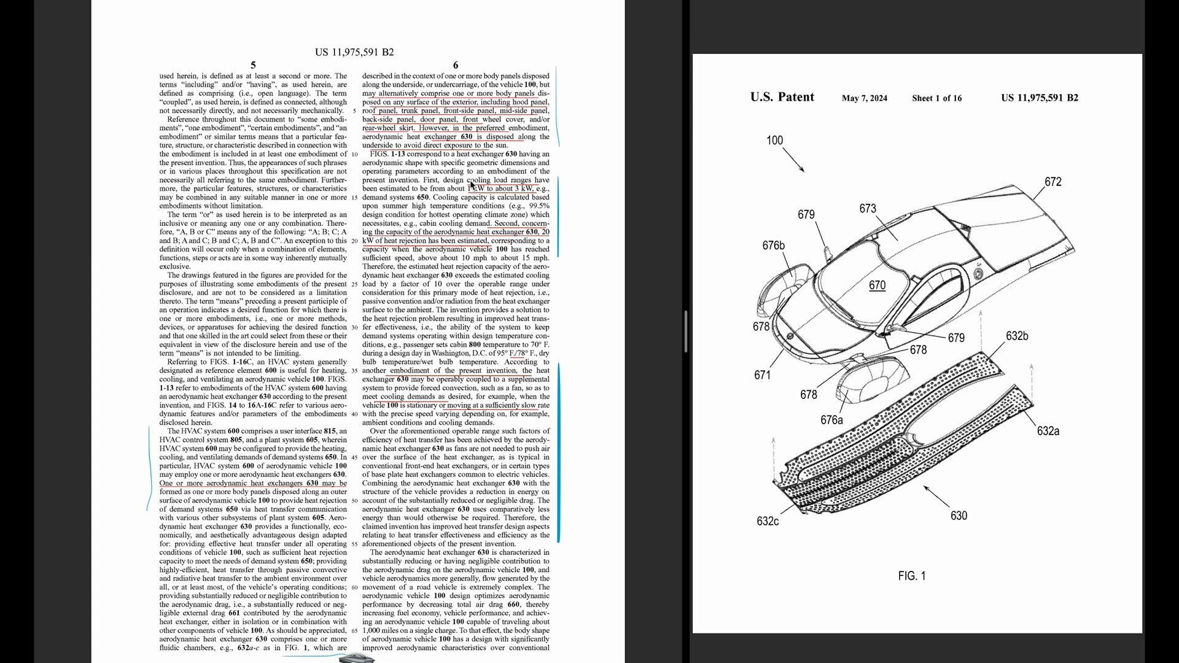
{"action": "mouse_move", "coordinate": [470, 187]}
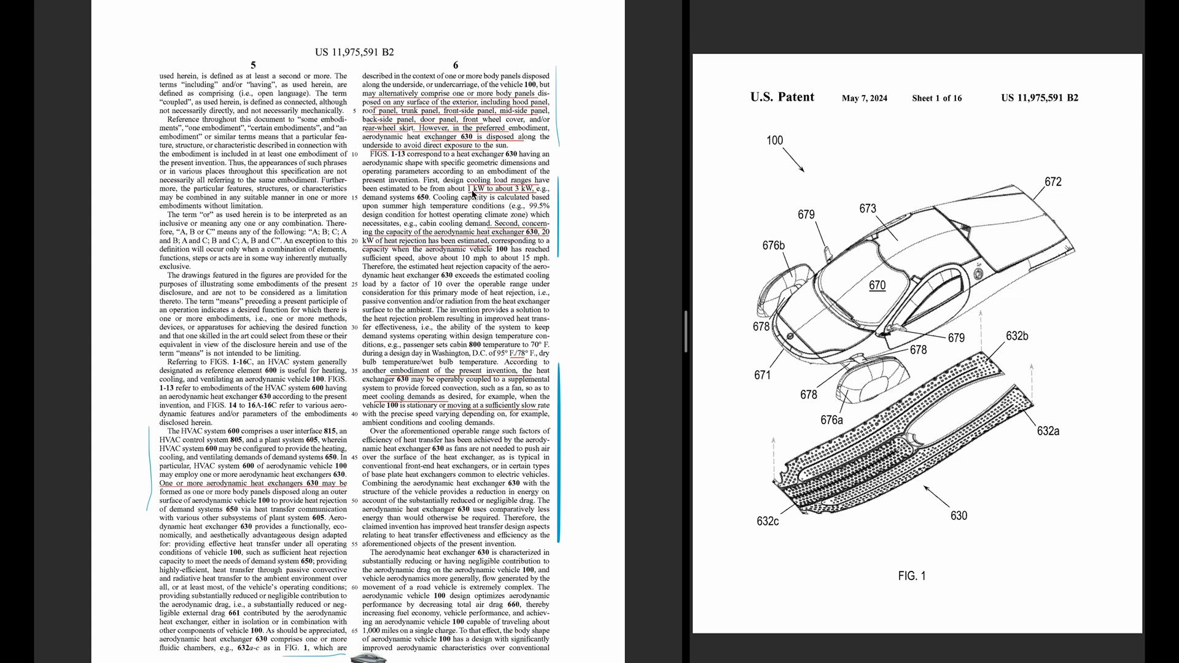
{"action": "mouse_move", "coordinate": [517, 196]}
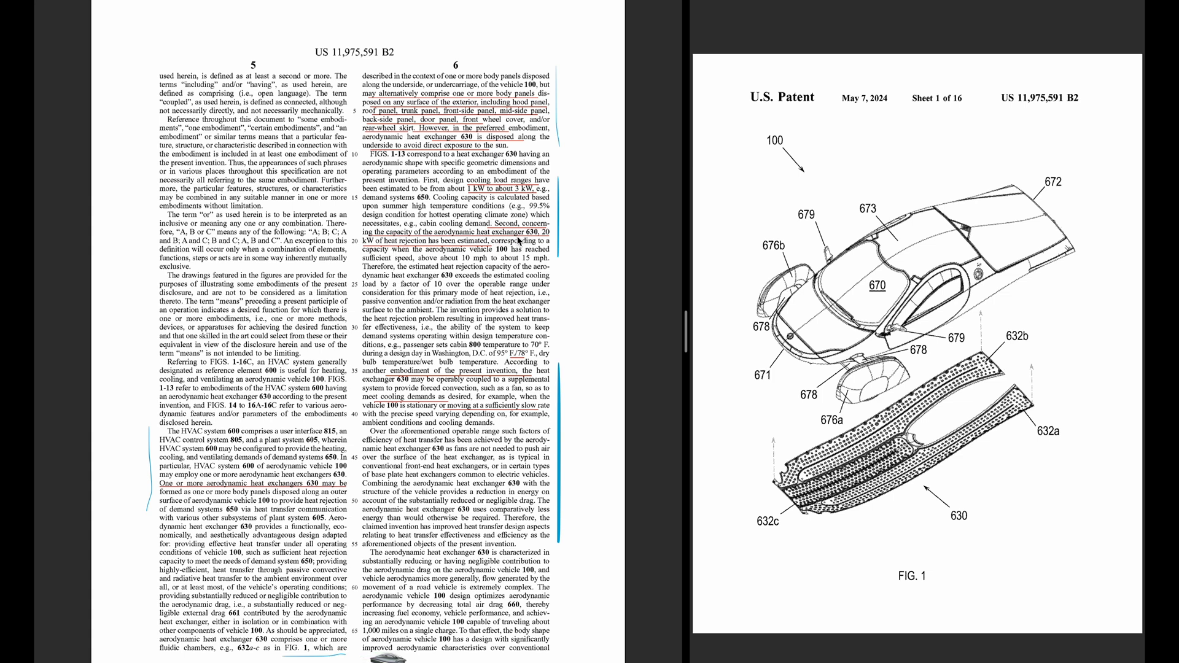
{"action": "mouse_move", "coordinate": [693, 281]}
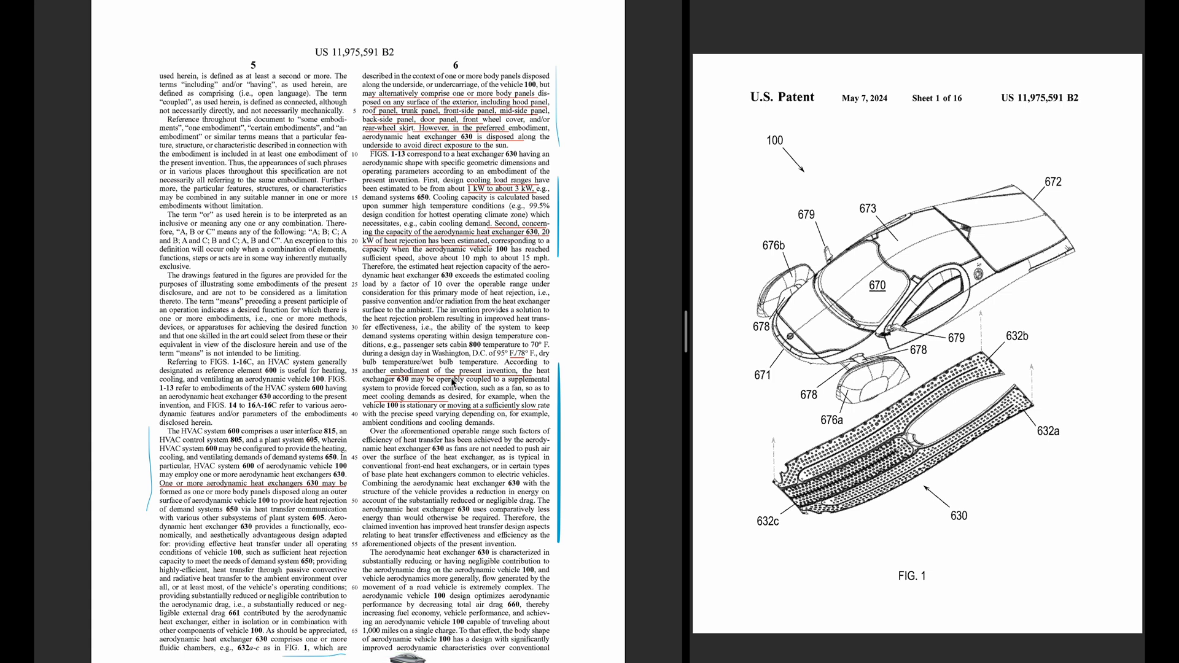
{"action": "mouse_move", "coordinate": [838, 470]}
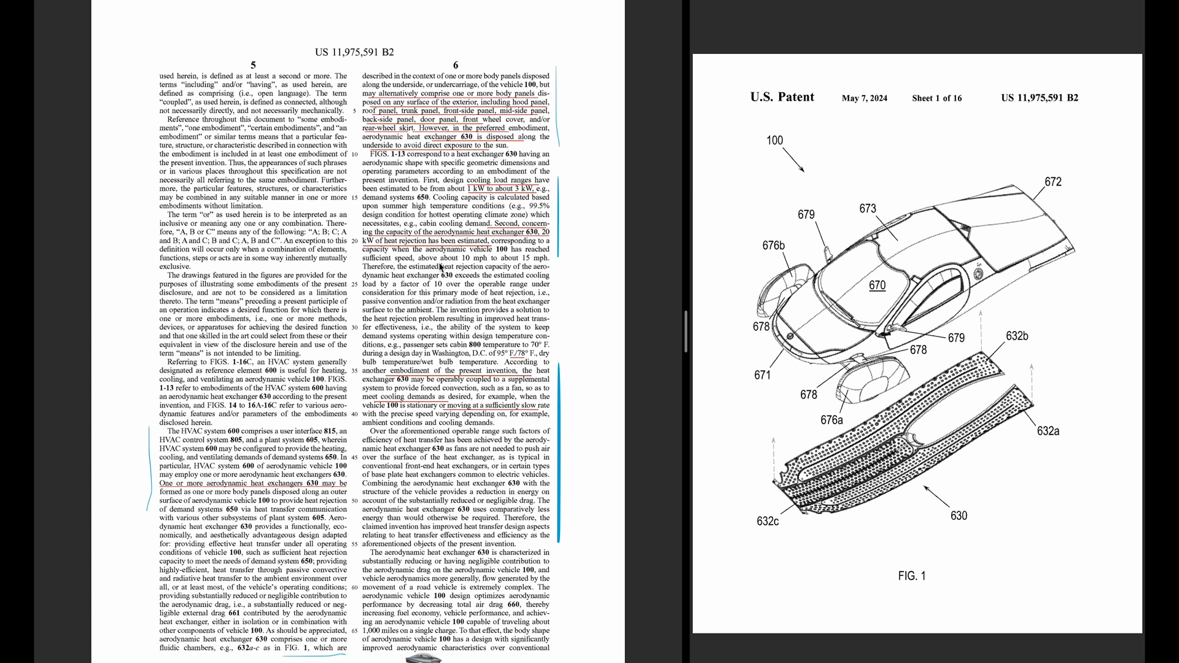
{"action": "mouse_move", "coordinate": [453, 265]}
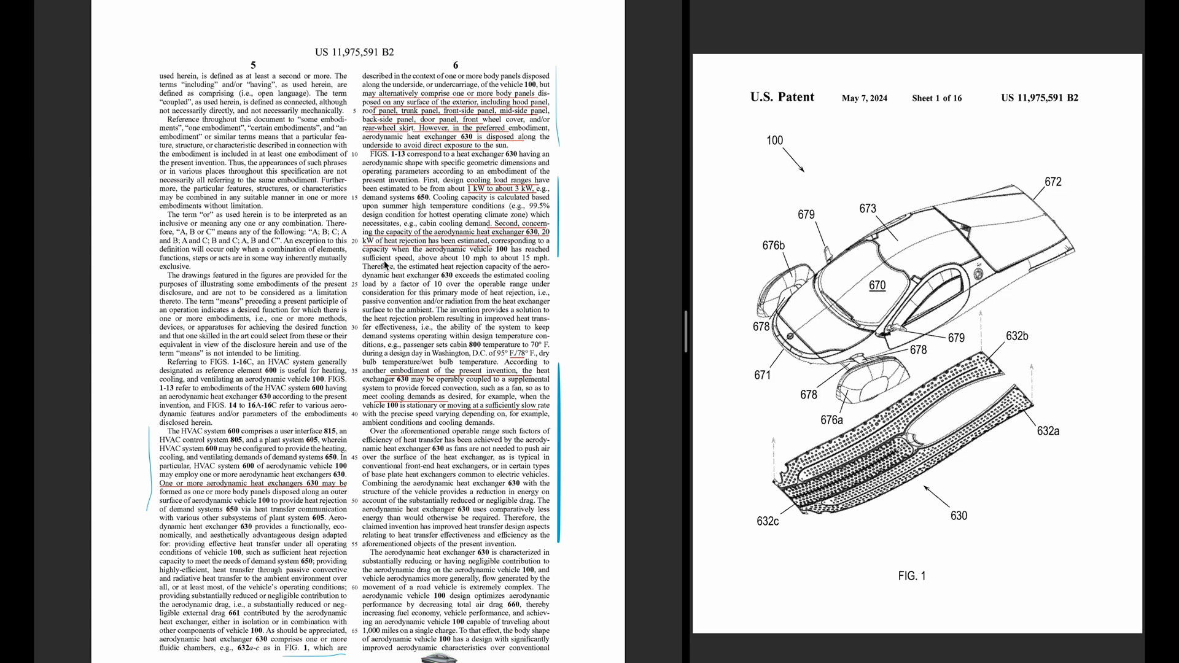
{"action": "mouse_move", "coordinate": [474, 269]}
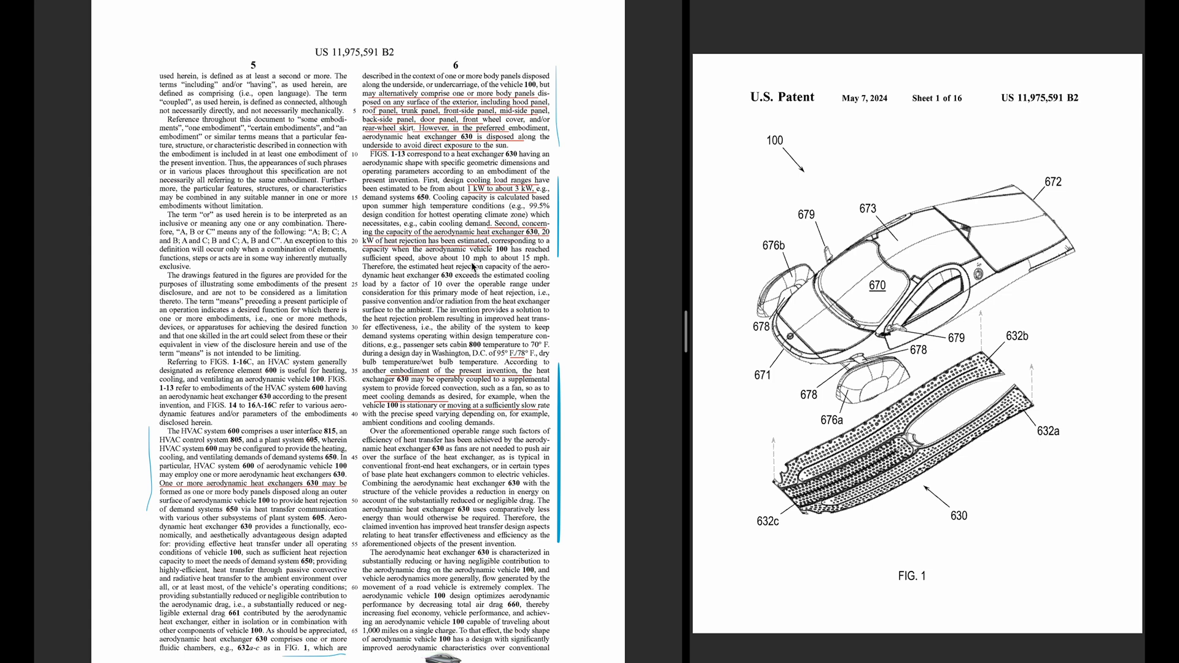
{"action": "mouse_move", "coordinate": [540, 265]}
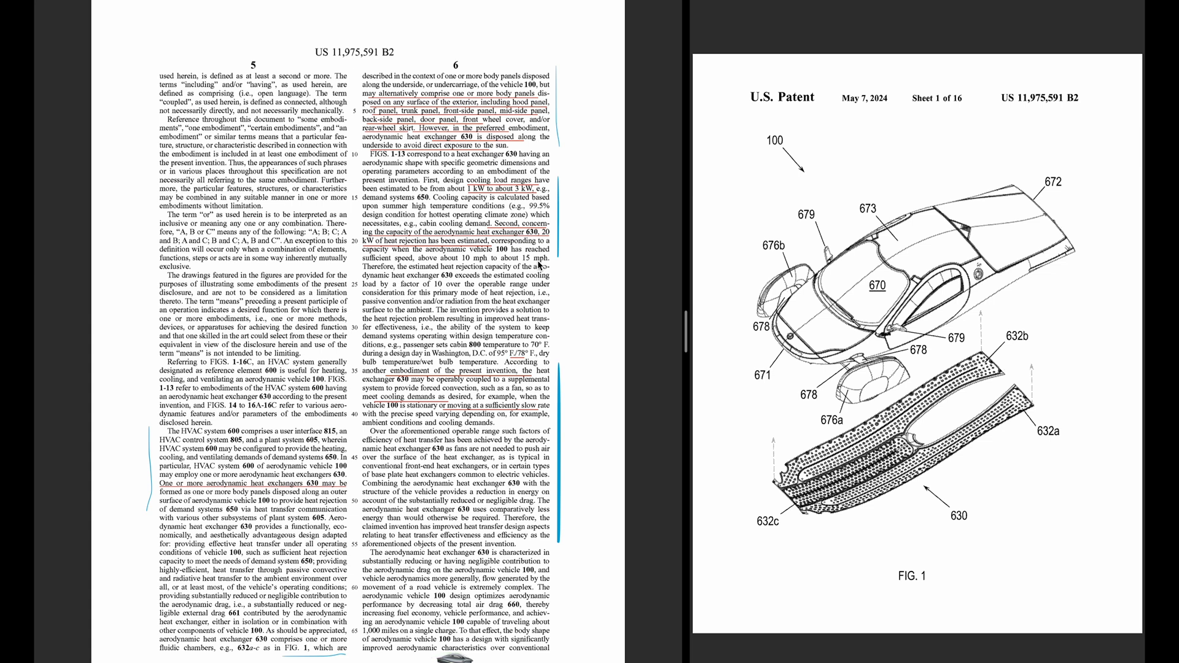
Scroll the text to columns 7–8 and the figures to Sheet 6 showing FIG. 6
{"action": "scroll", "scroll_direction": "down", "scroll_amount": 3}
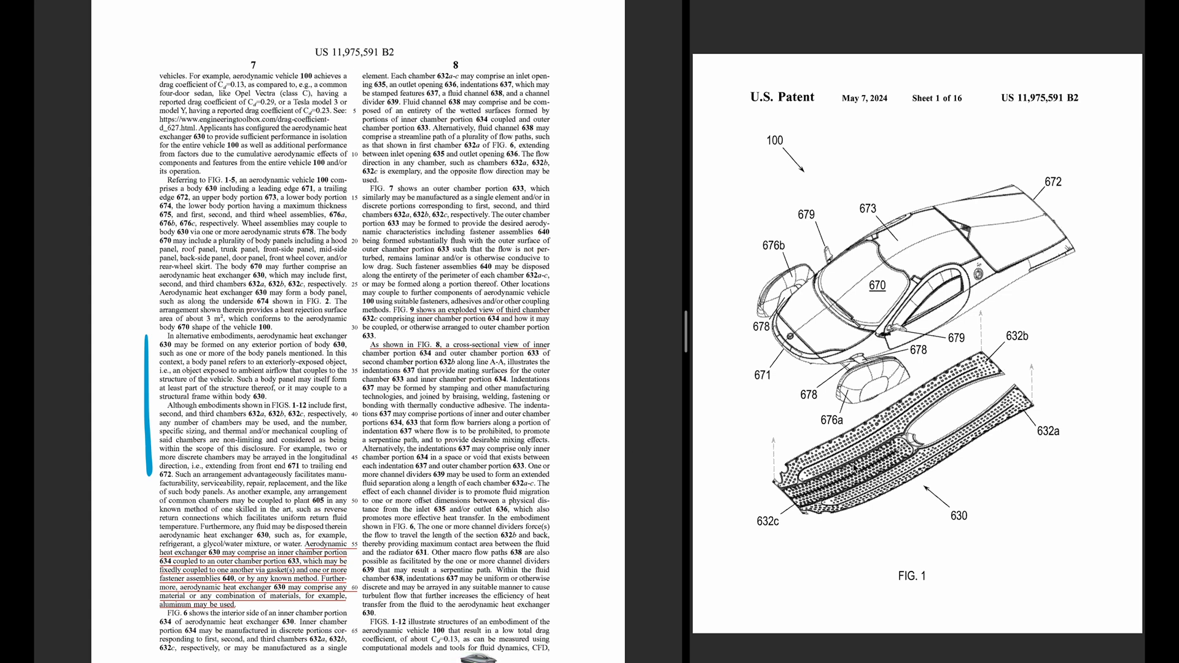
{"action": "scroll", "scroll_direction": "down", "scroll_amount": 3}
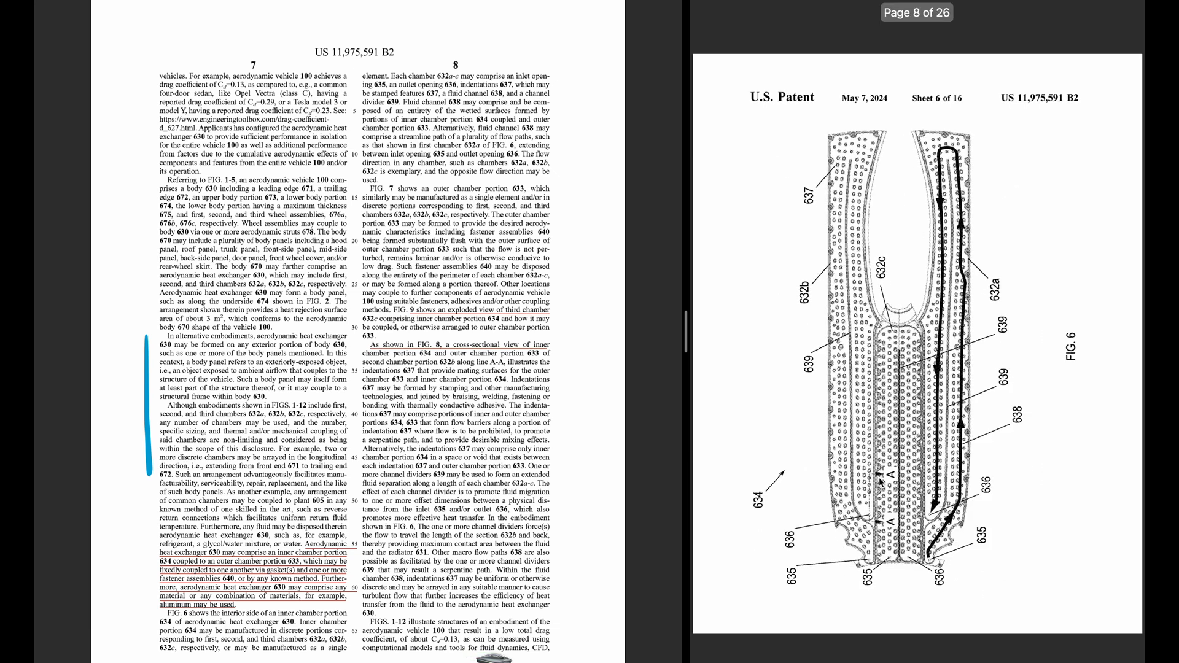
{"action": "scroll", "scroll_direction": "down", "scroll_amount": 3}
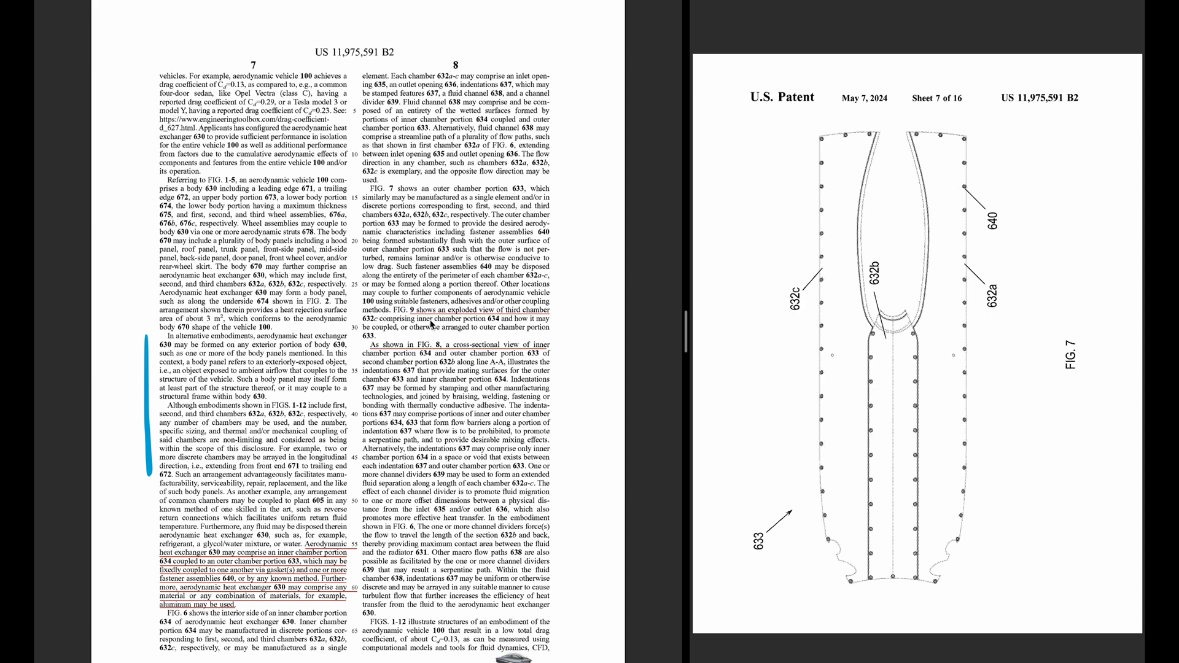
{"action": "mouse_move", "coordinate": [856, 374]}
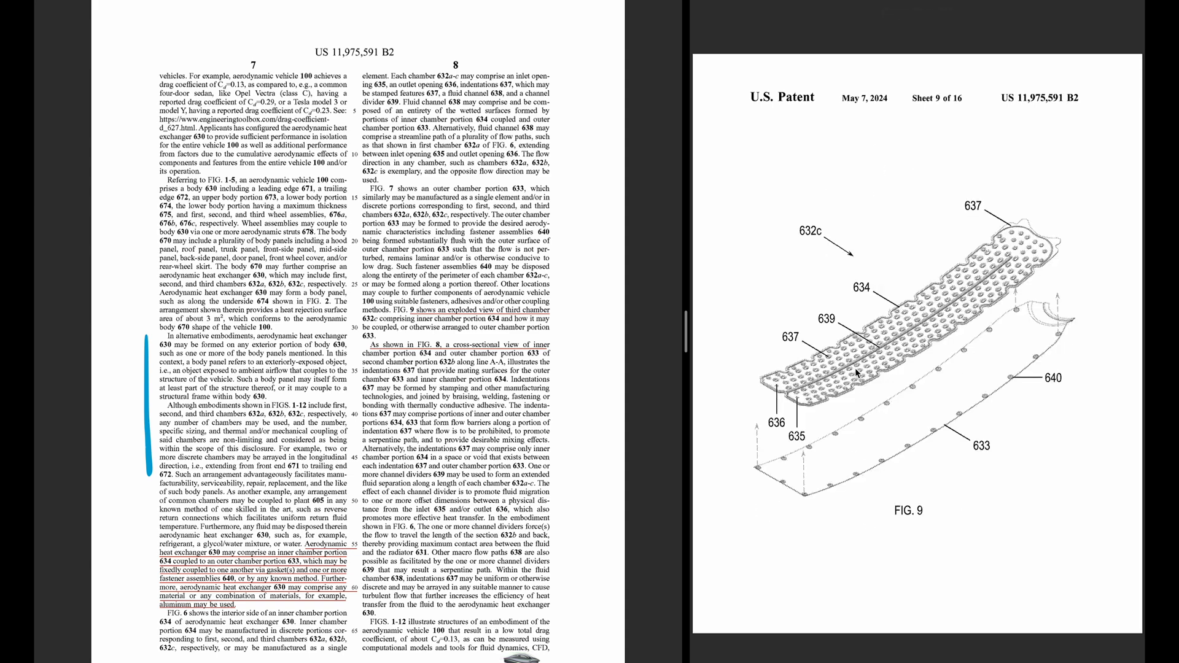
{"action": "mouse_move", "coordinate": [886, 354]}
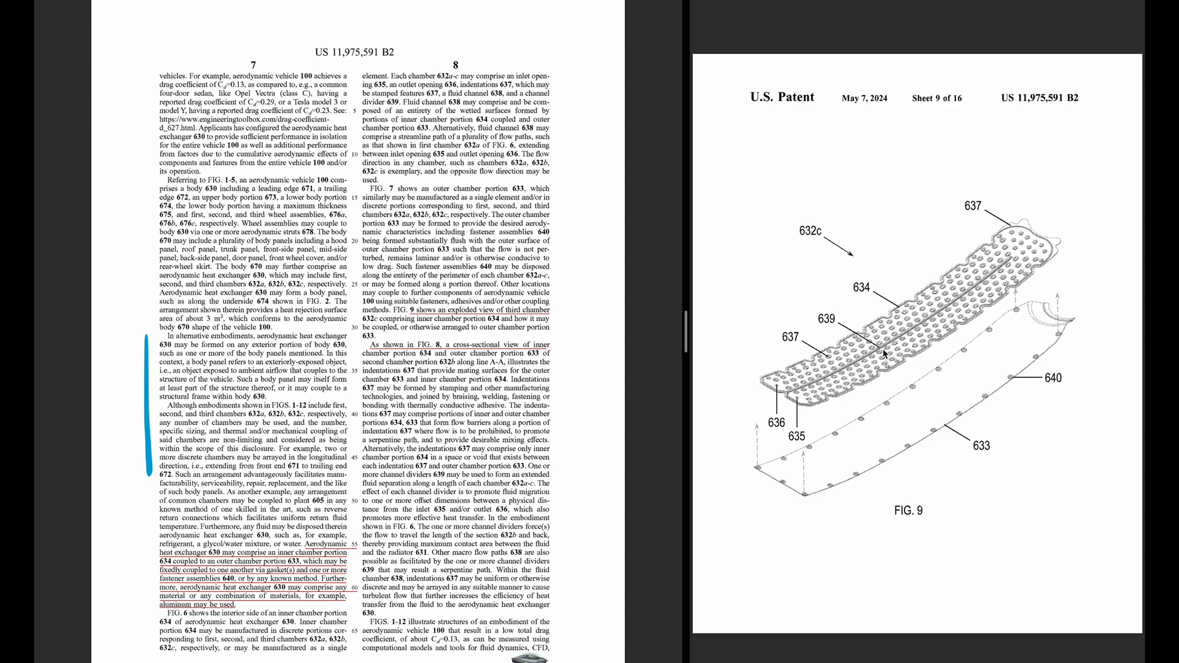
{"action": "mouse_move", "coordinate": [885, 354]}
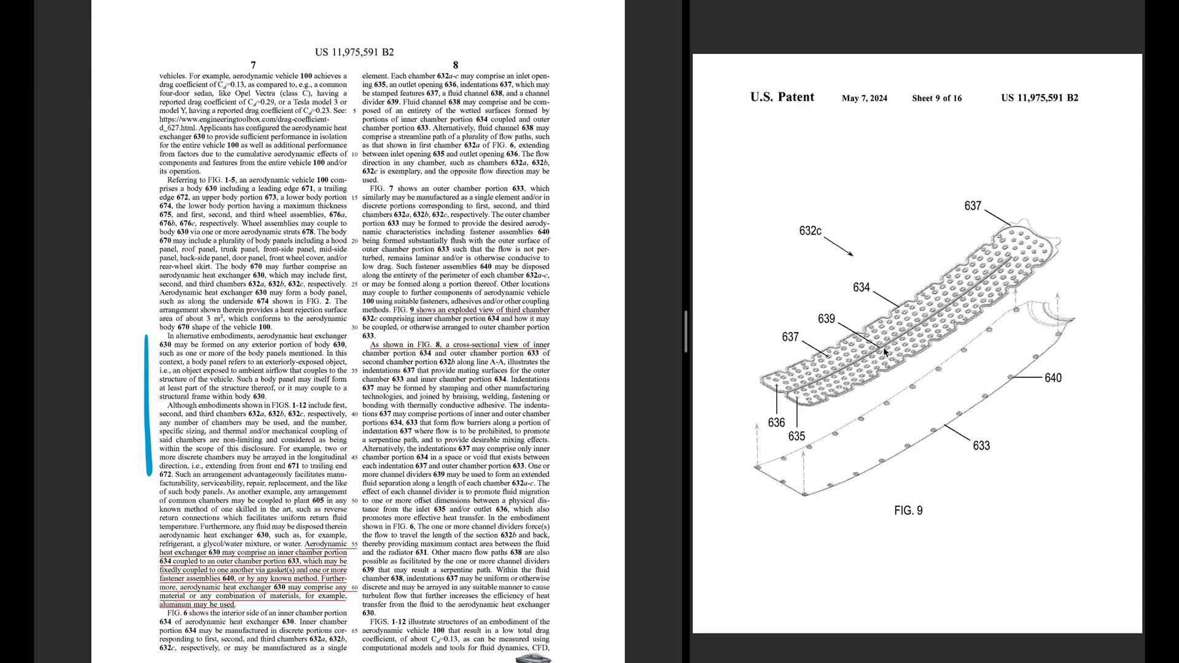
{"action": "mouse_move", "coordinate": [886, 353]}
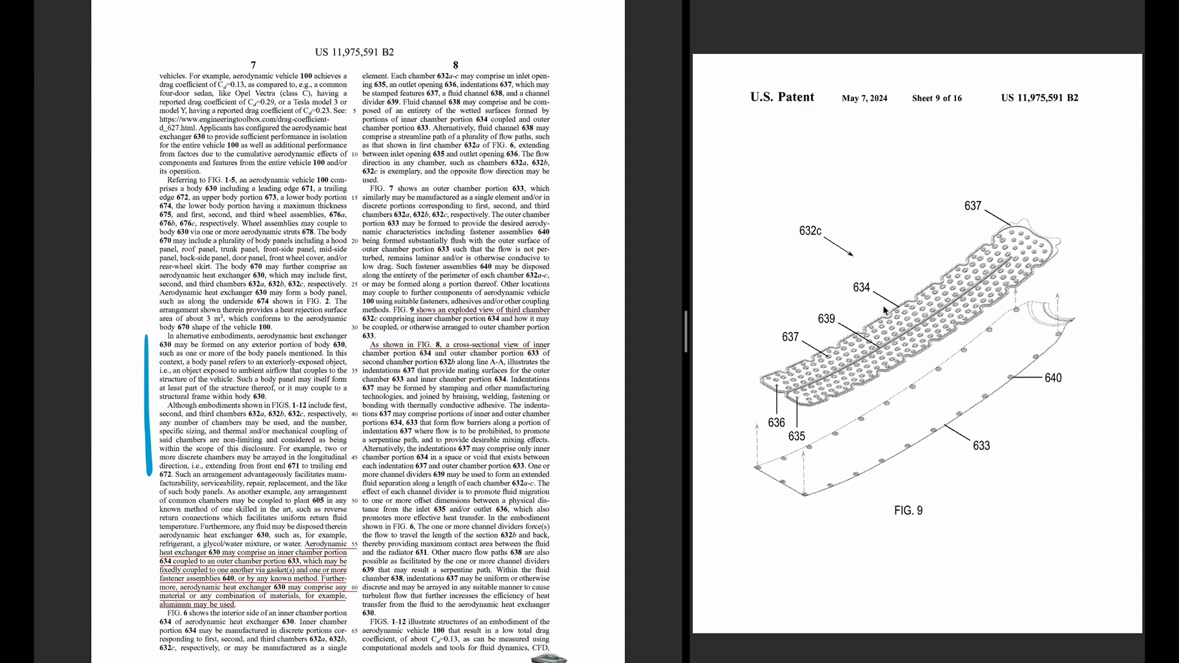
{"action": "mouse_move", "coordinate": [960, 440]}
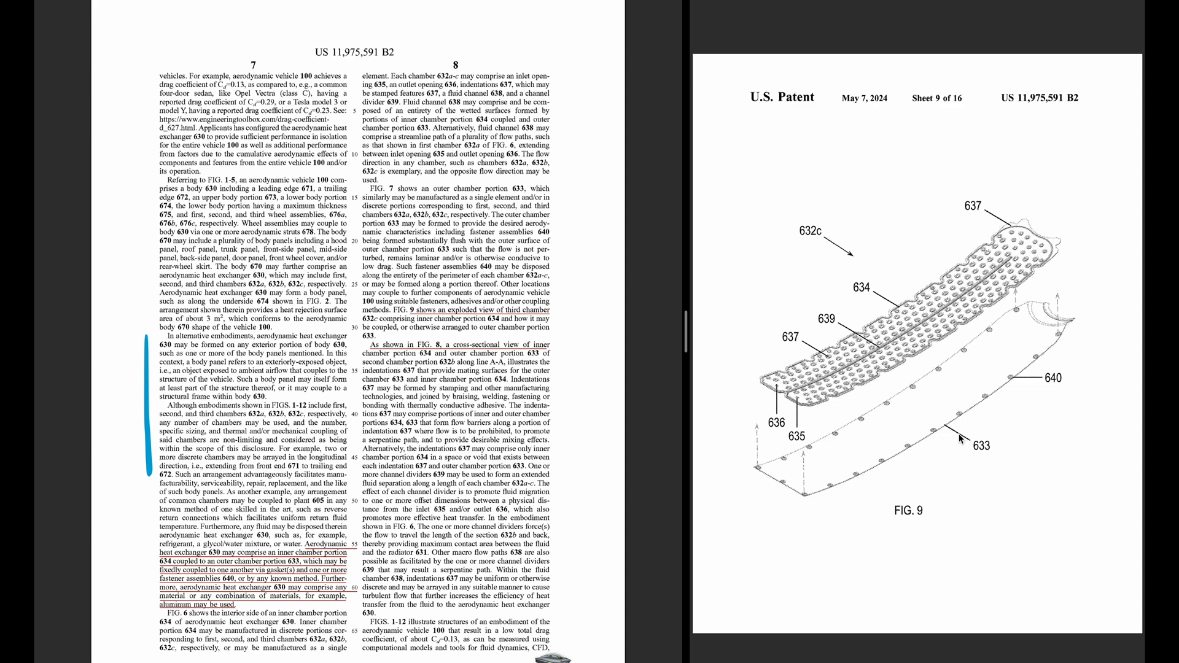
{"action": "mouse_move", "coordinate": [950, 410]}
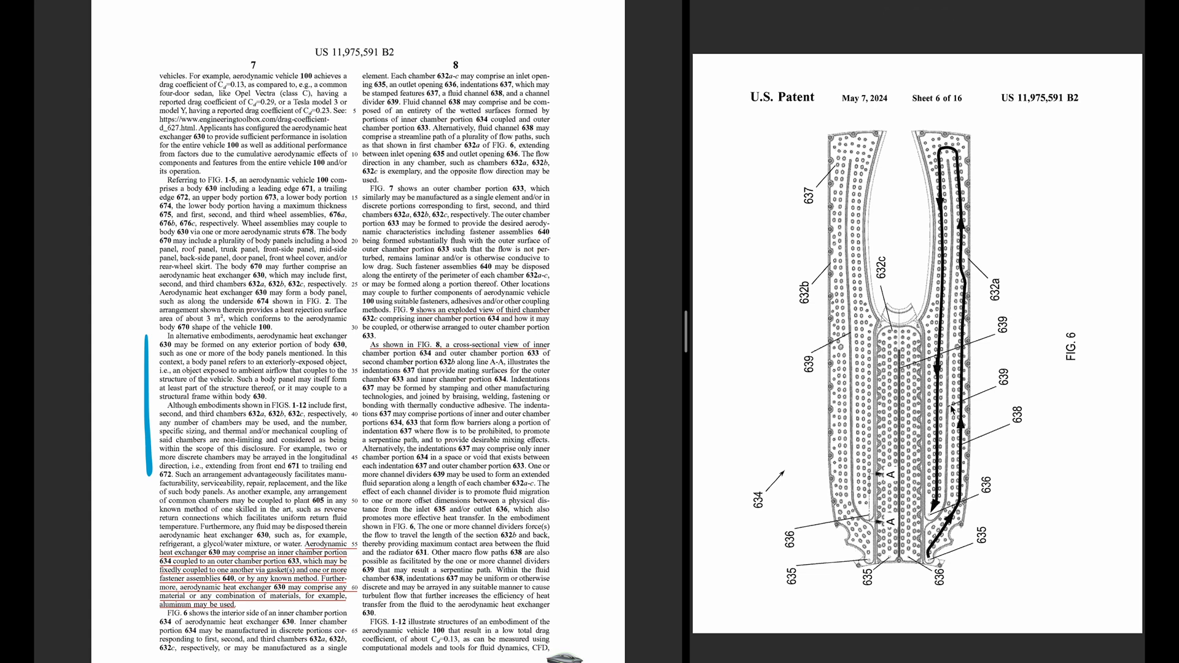
Scroll the right pane past FIG. 8 to Sheet 9, the FIG. 9 exploded view
{"action": "scroll", "scroll_direction": "down", "scroll_amount": 3}
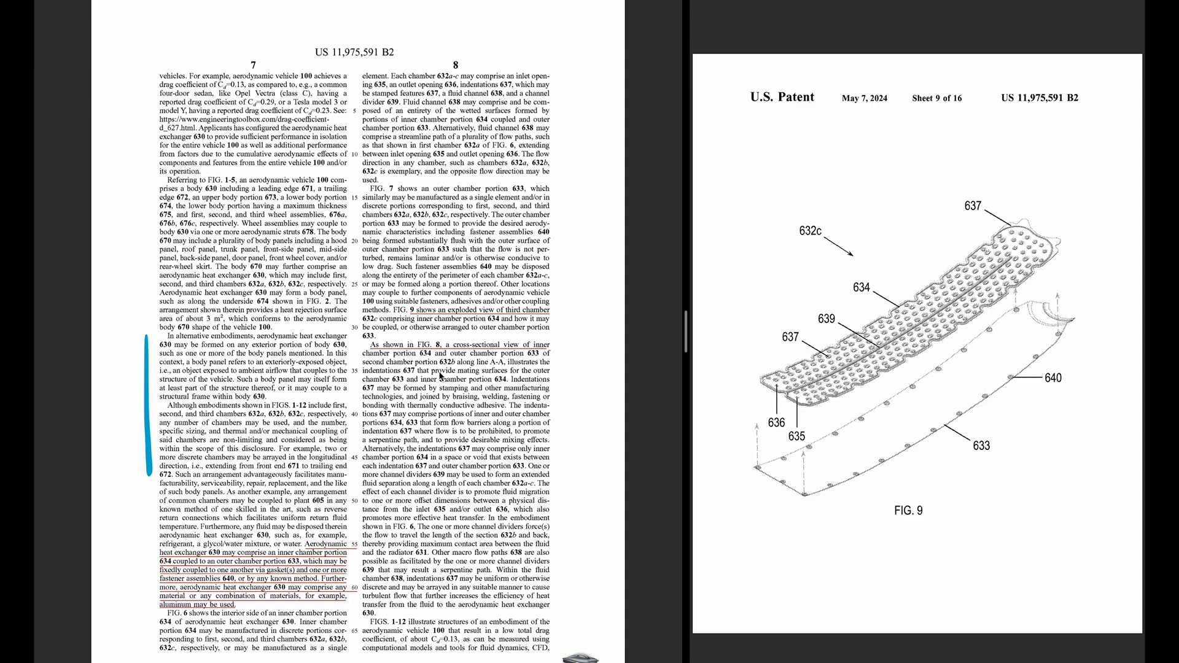
{"action": "mouse_move", "coordinate": [886, 432]}
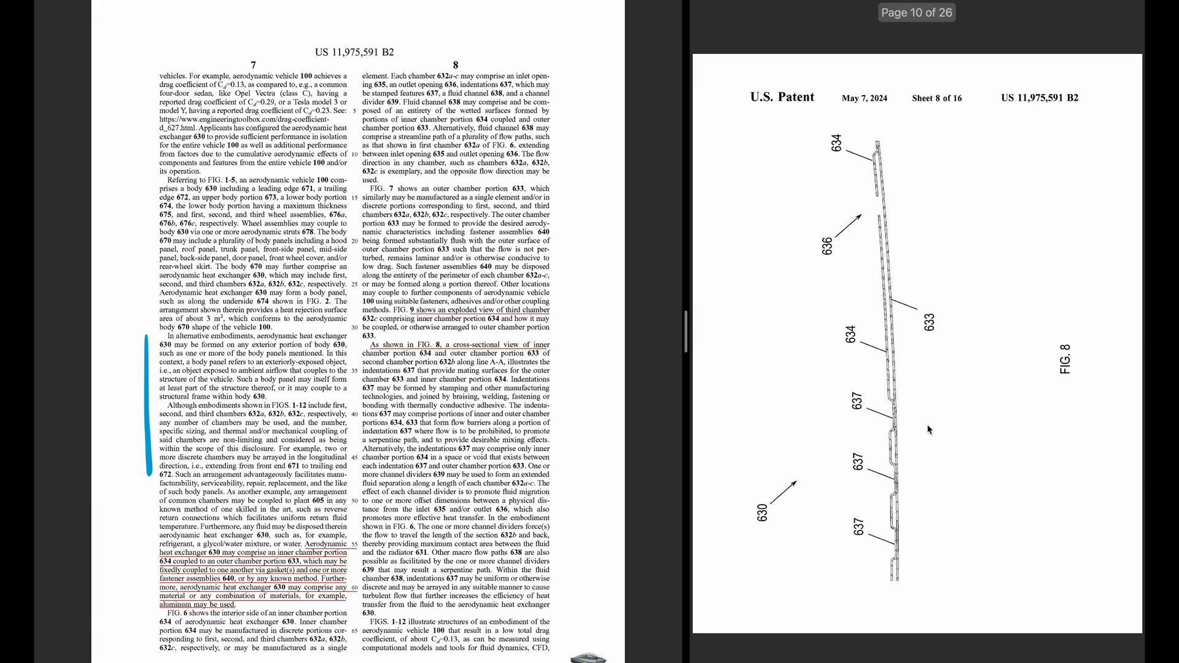
{"action": "mouse_move", "coordinate": [928, 430]}
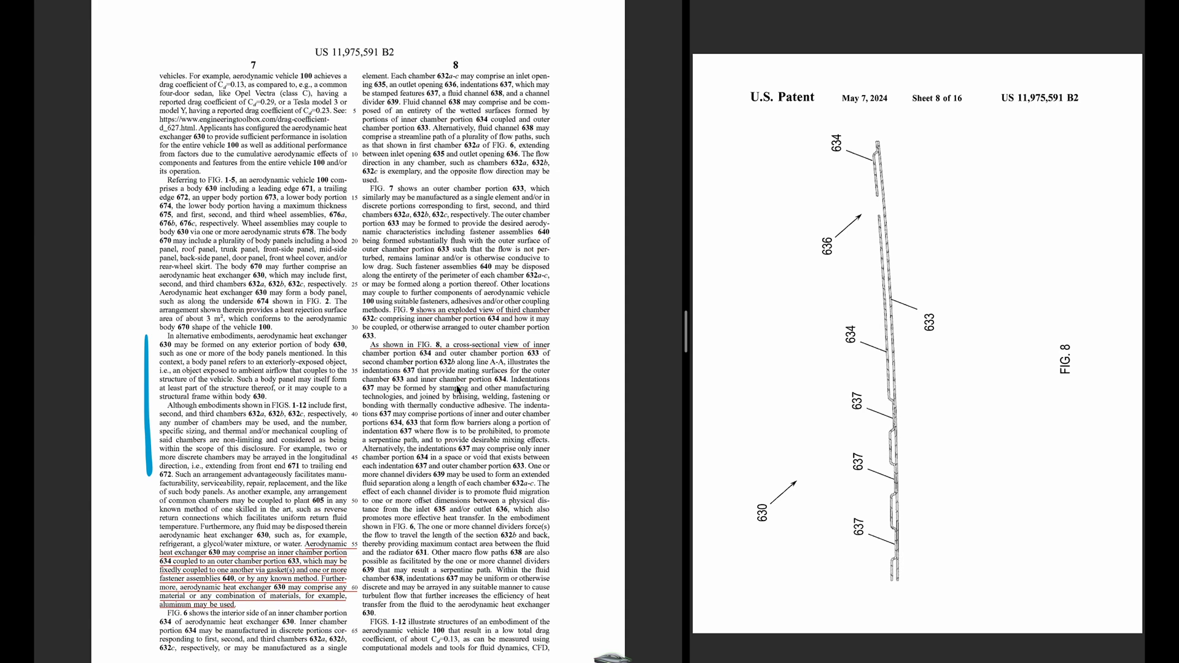
{"action": "mouse_move", "coordinate": [883, 305]}
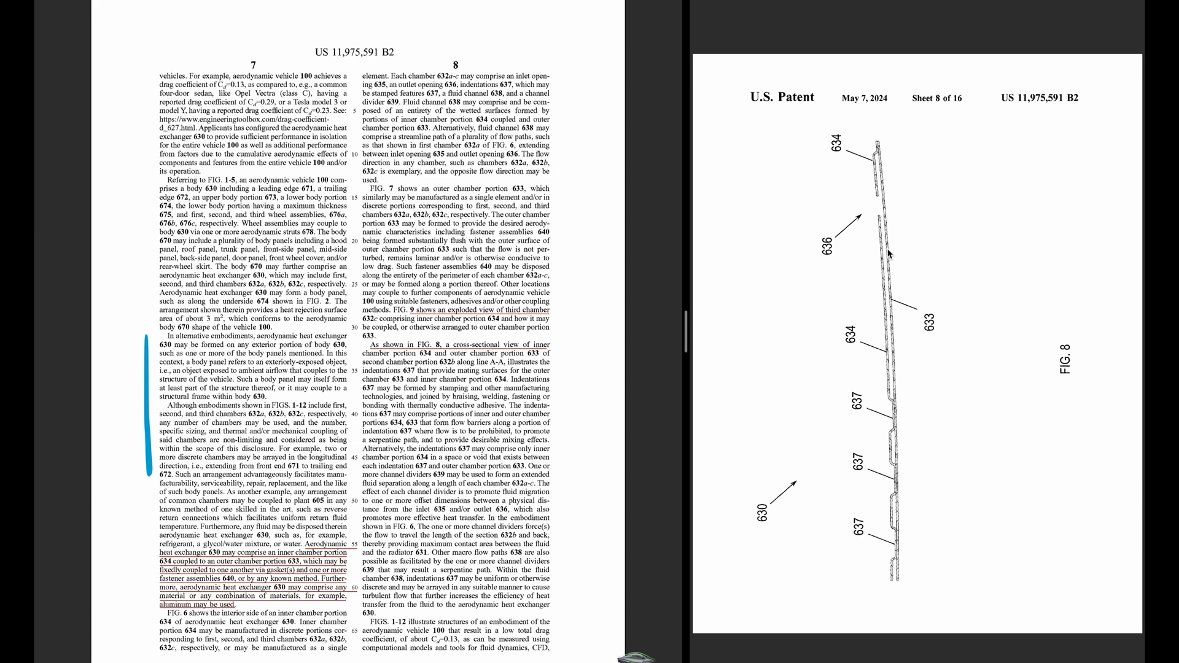
{"action": "scroll", "scroll_direction": "down", "scroll_amount": 3}
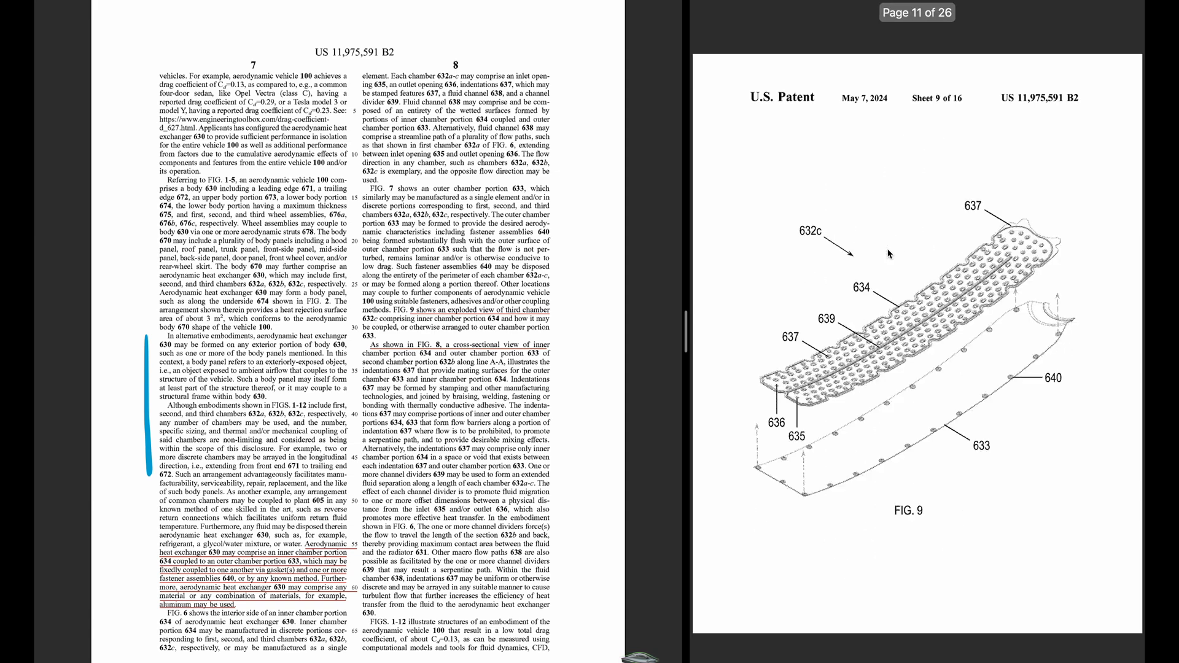
{"action": "mouse_move", "coordinate": [1006, 235]}
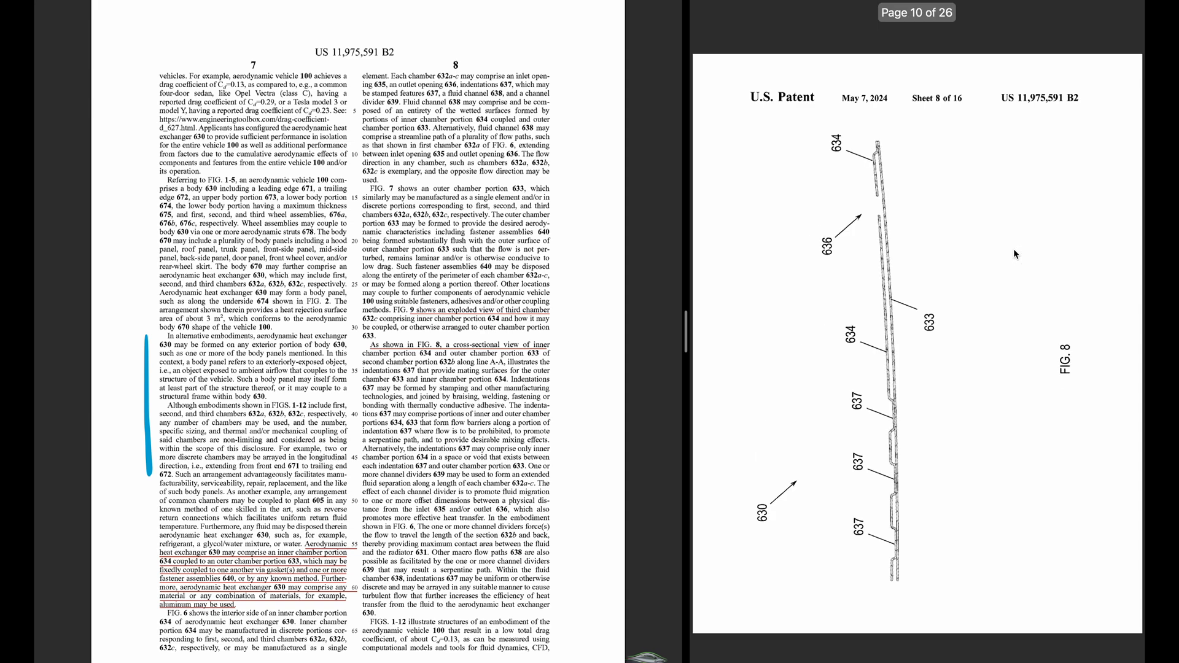
{"action": "mouse_move", "coordinate": [880, 440]}
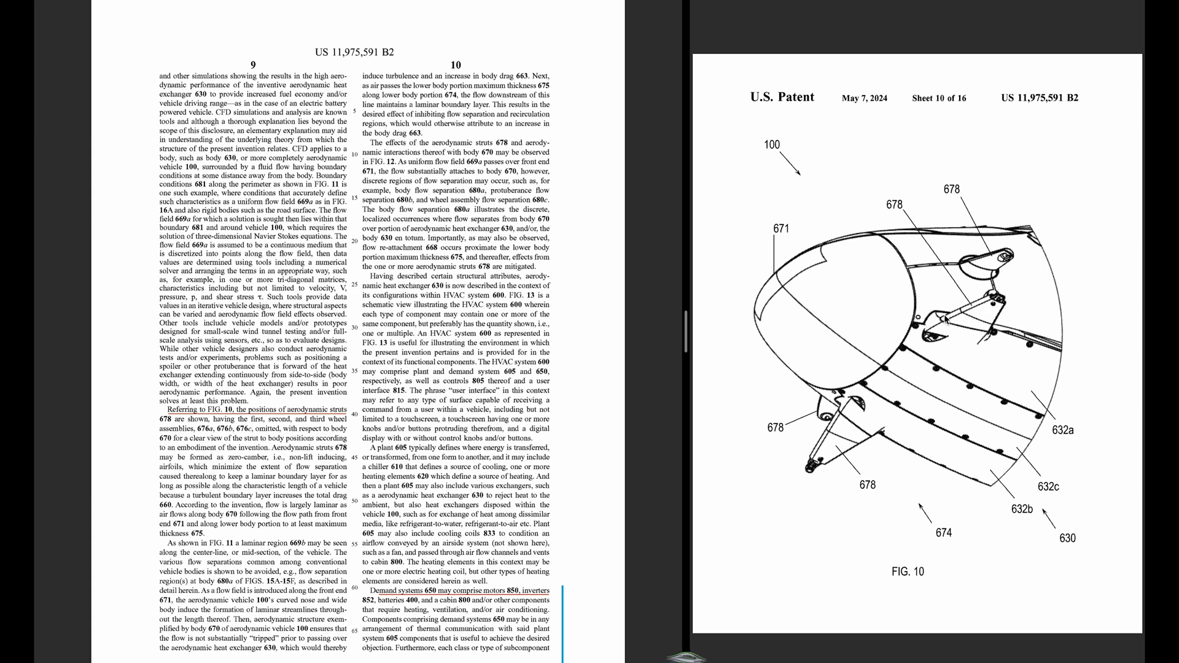
{"action": "mouse_move", "coordinate": [970, 316]}
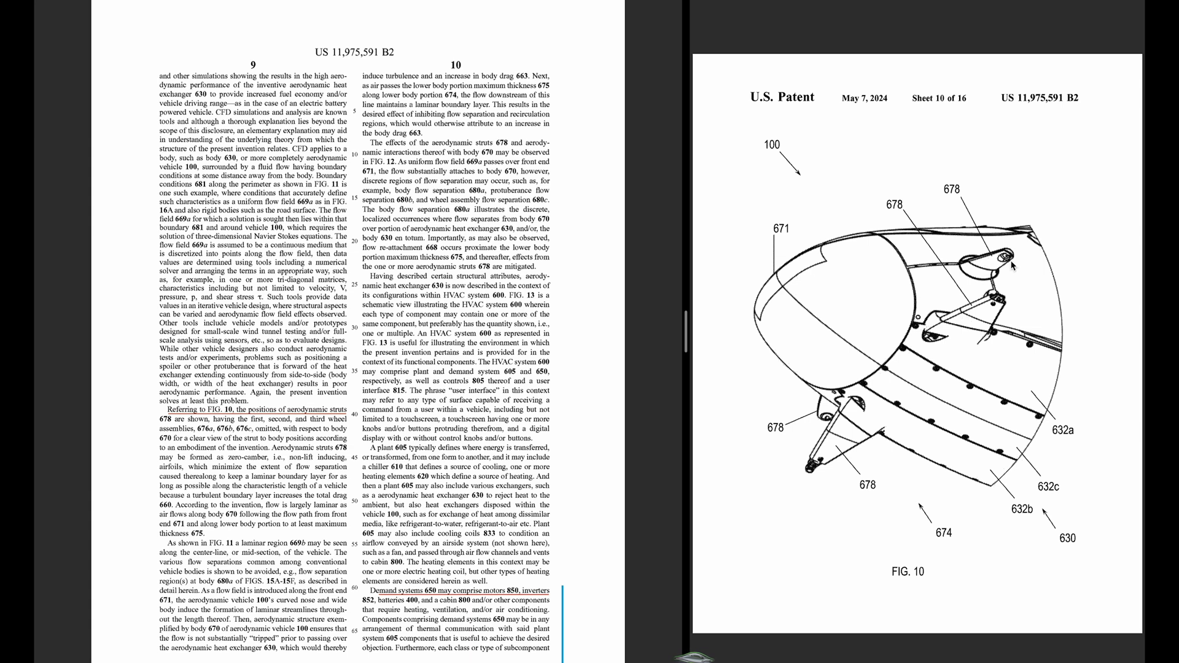
{"action": "mouse_move", "coordinate": [1010, 292]}
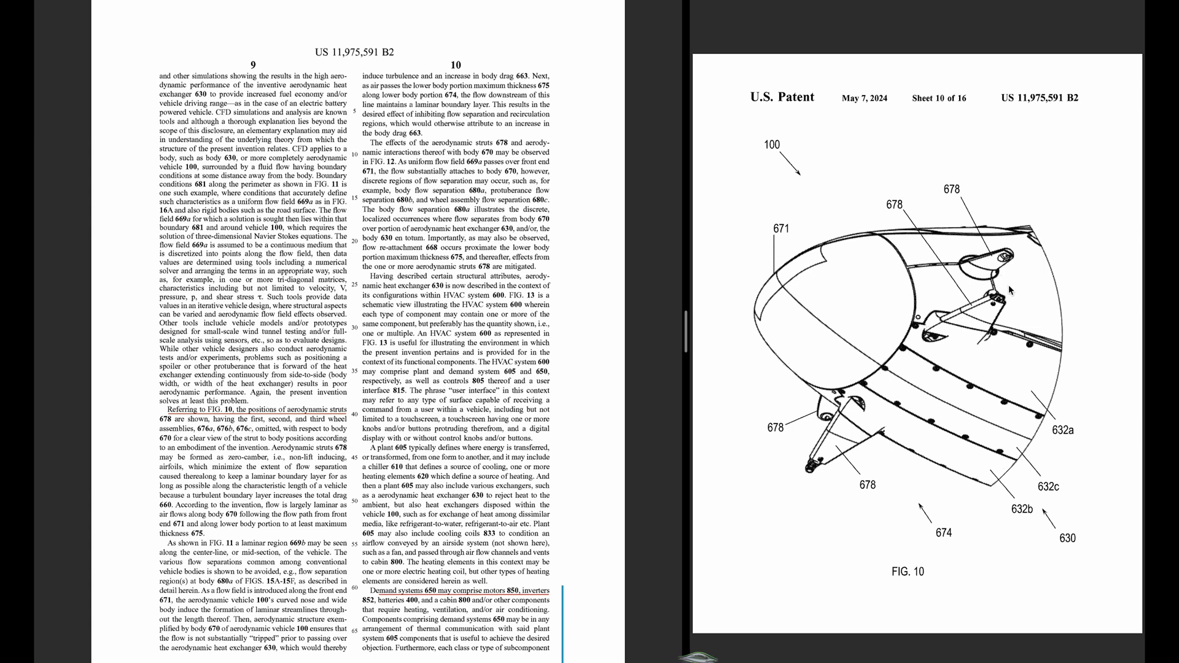
{"action": "mouse_move", "coordinate": [1009, 288]}
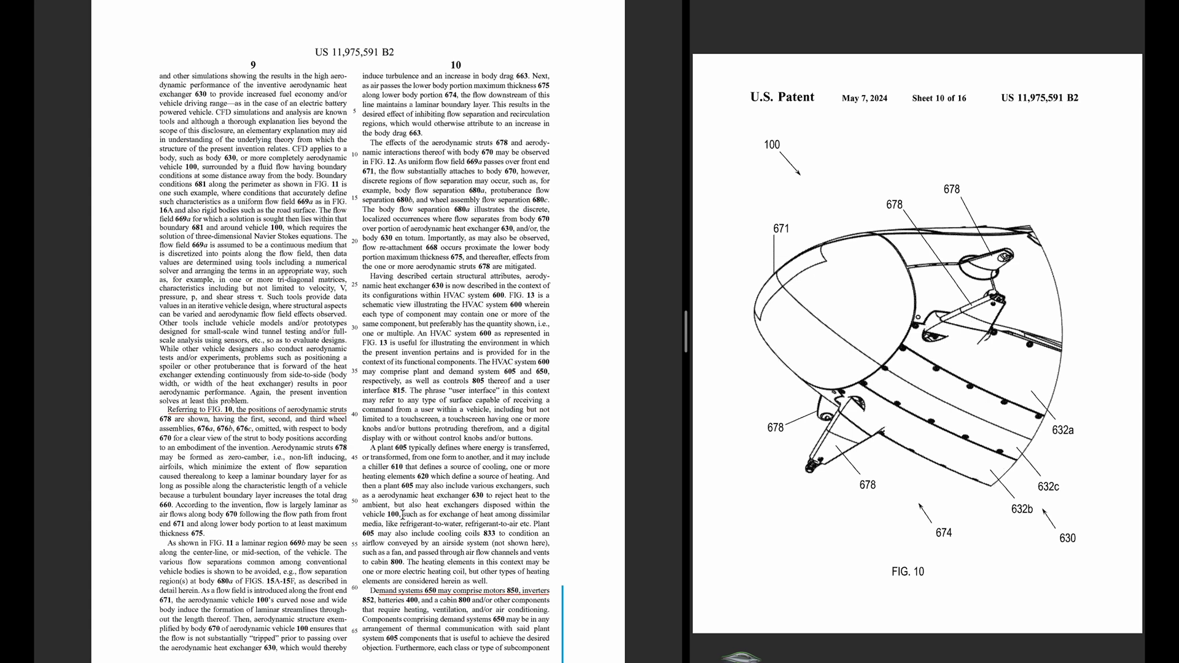
Scroll the left pane down to columns 9–10 beside FIG. 10
{"action": "scroll", "scroll_direction": "down", "scroll_amount": 3}
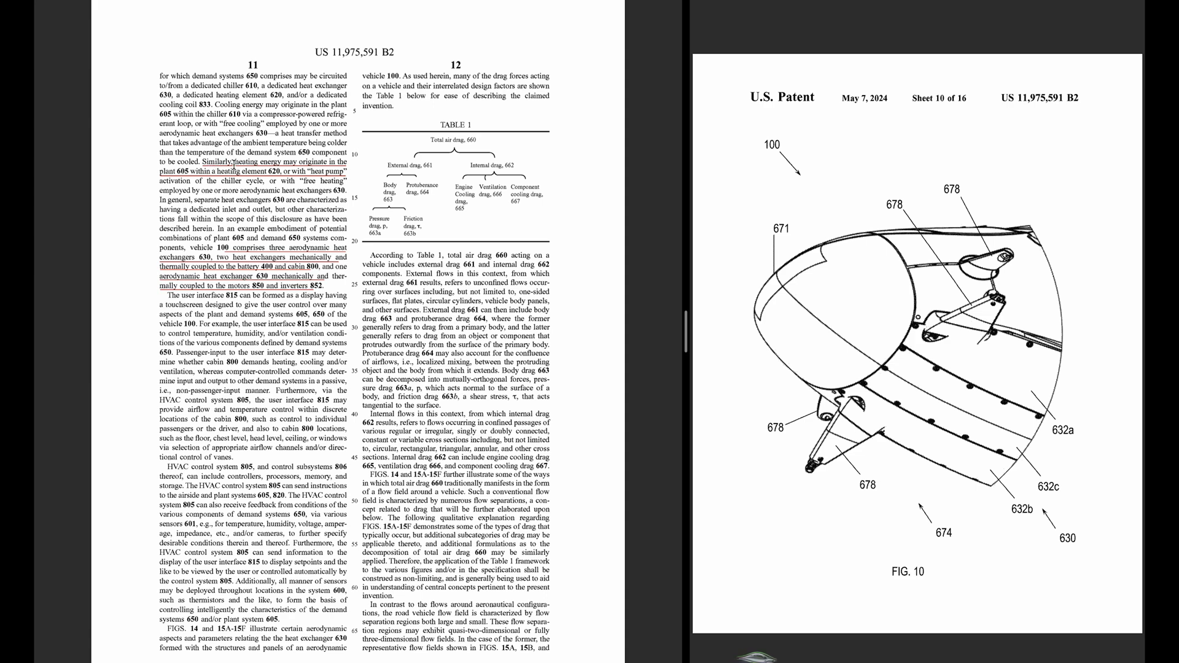
{"action": "mouse_move", "coordinate": [230, 167]}
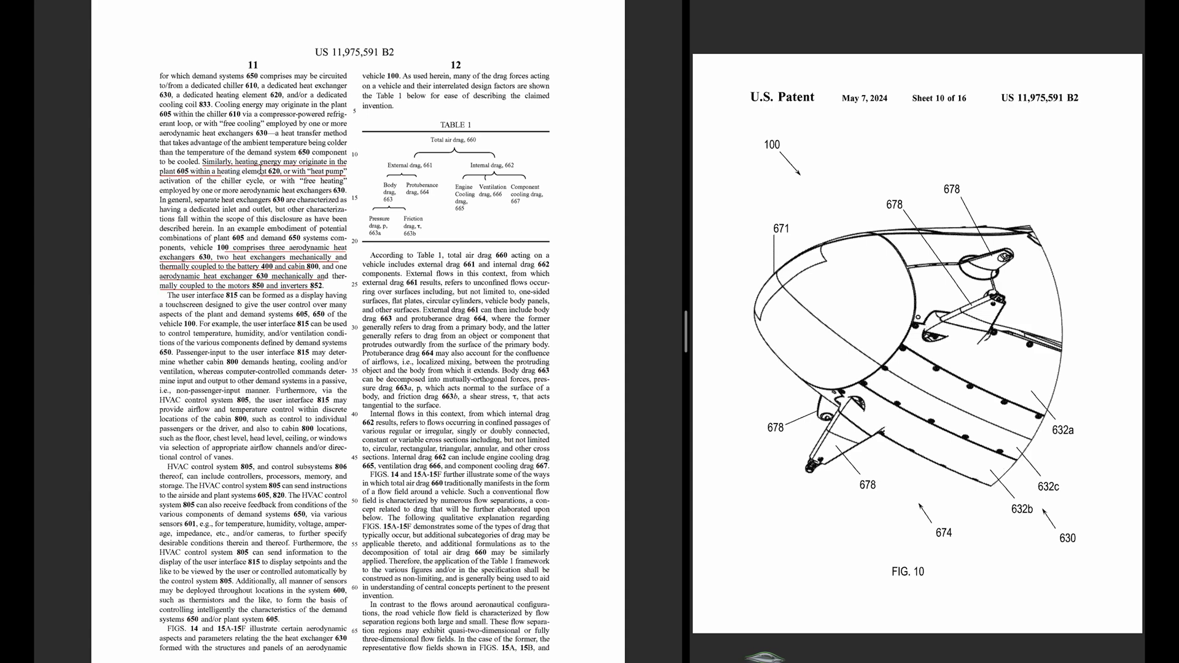
Zoom the left pane onto column 11's heat-pump and heat-exchanger passages
{"action": "double_click", "coordinate": [322, 172]}
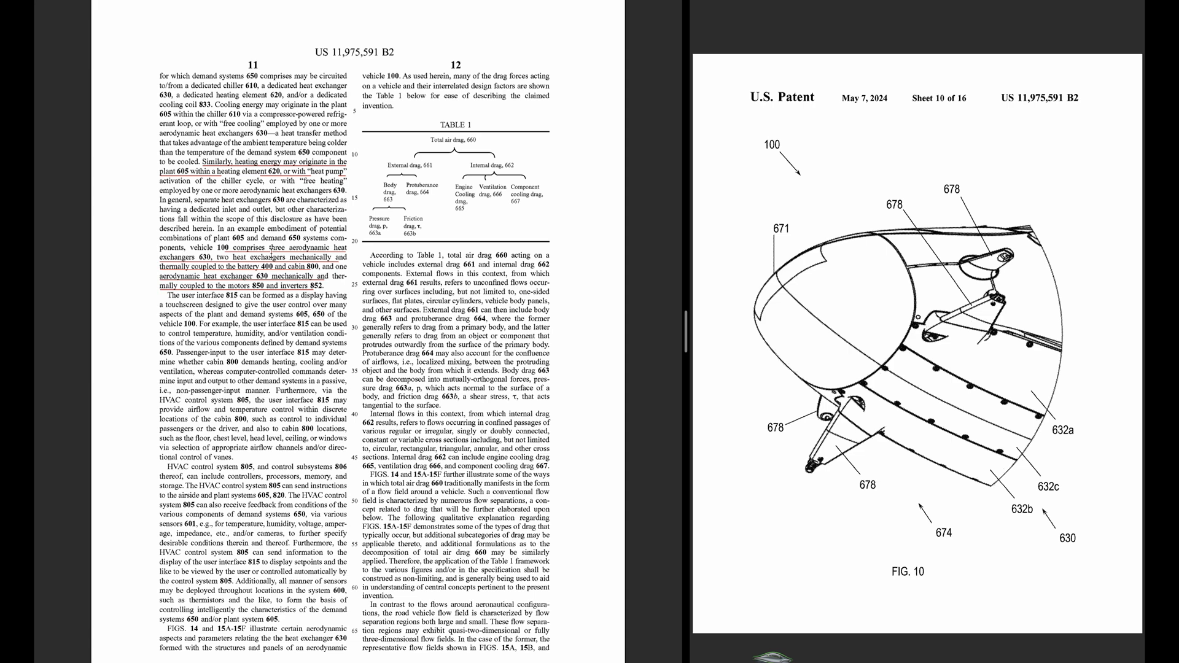
{"action": "mouse_move", "coordinate": [270, 254]}
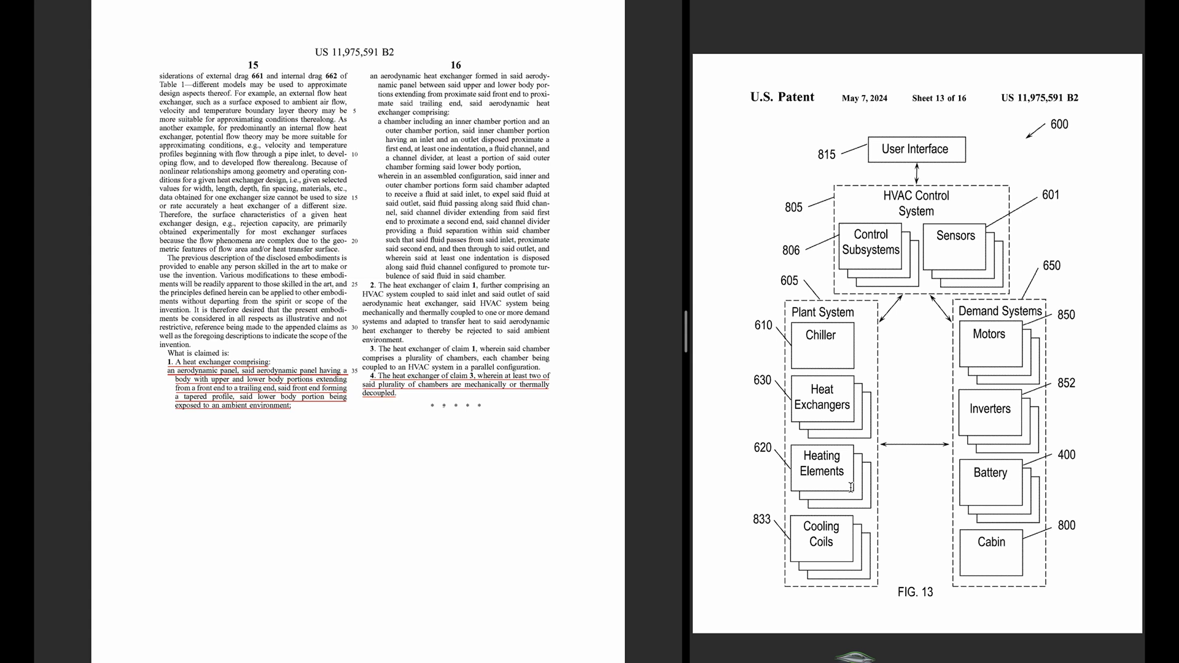
{"action": "mouse_move", "coordinate": [832, 343]}
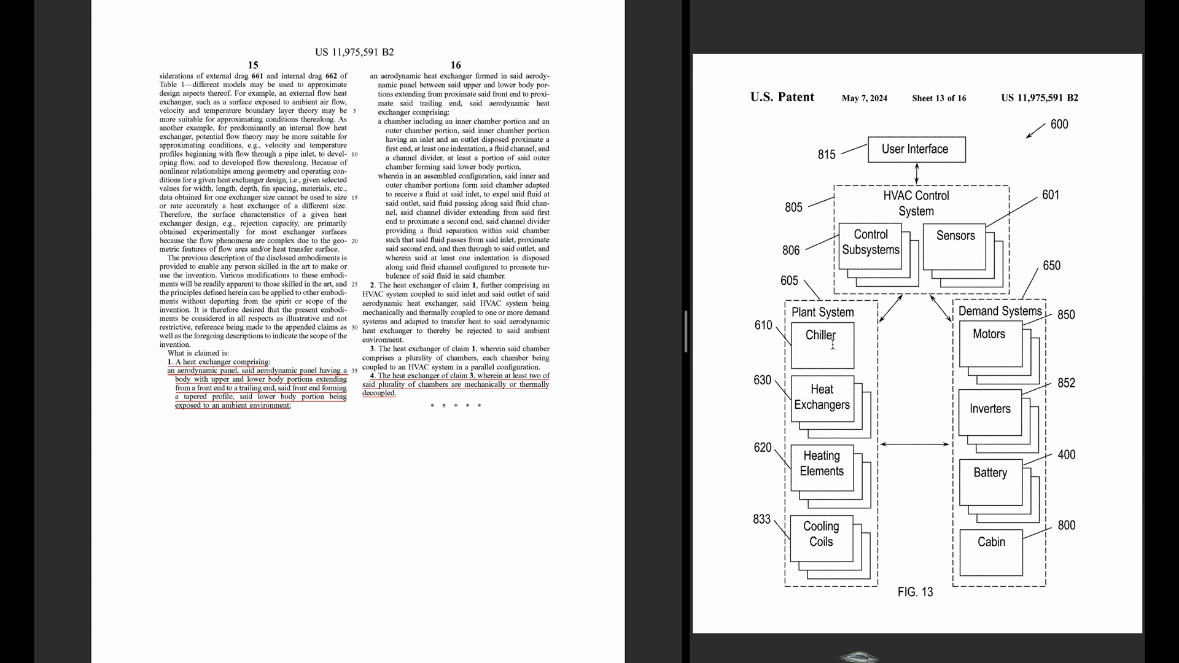
{"action": "mouse_move", "coordinate": [1005, 341]}
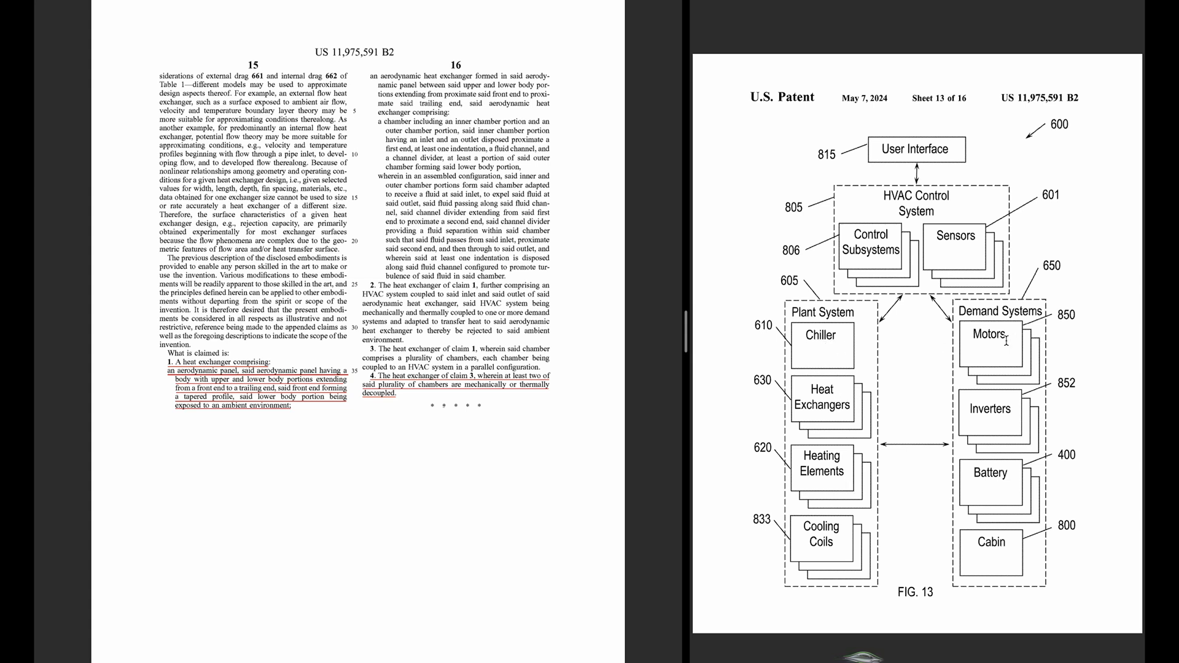
{"action": "mouse_move", "coordinate": [998, 507]}
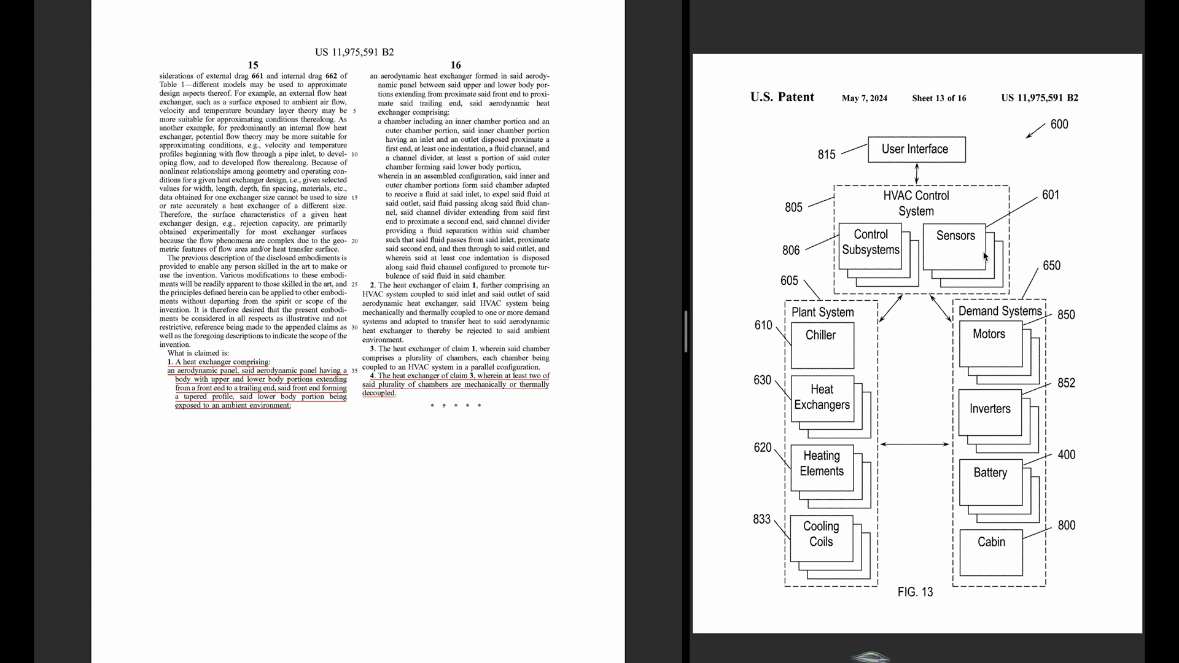
{"action": "mouse_move", "coordinate": [987, 313]}
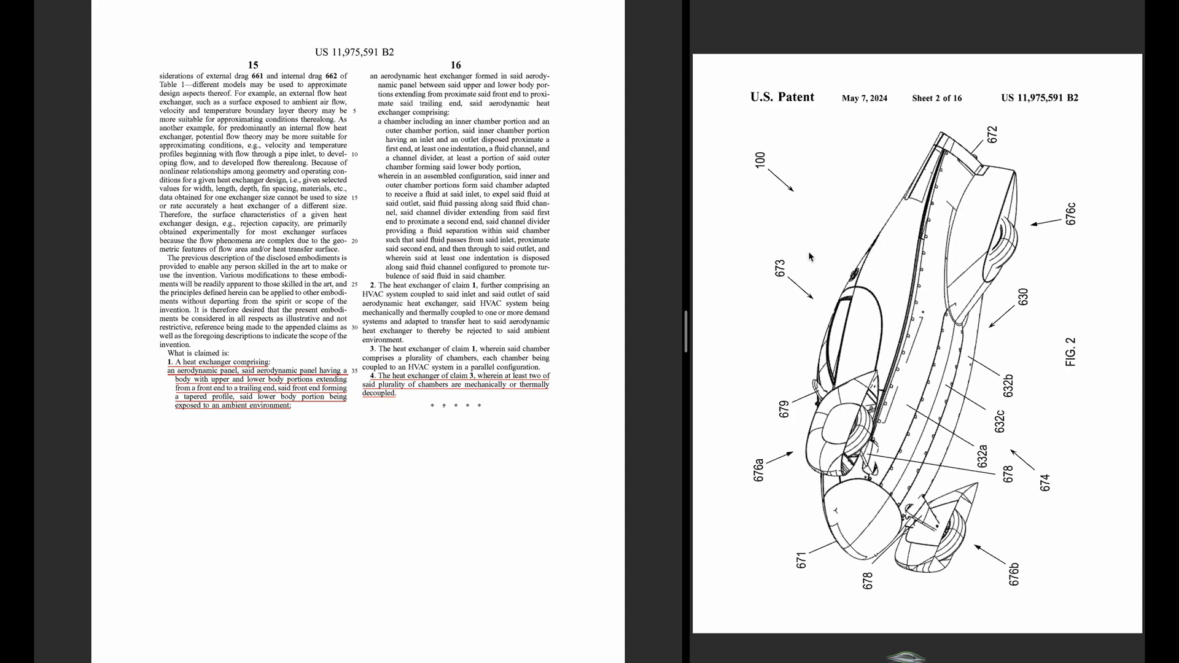
Scroll the right pane from Sheet 2 through Sheet 4 toward the later figure sheets
{"action": "scroll", "scroll_direction": "down", "scroll_amount": 3}
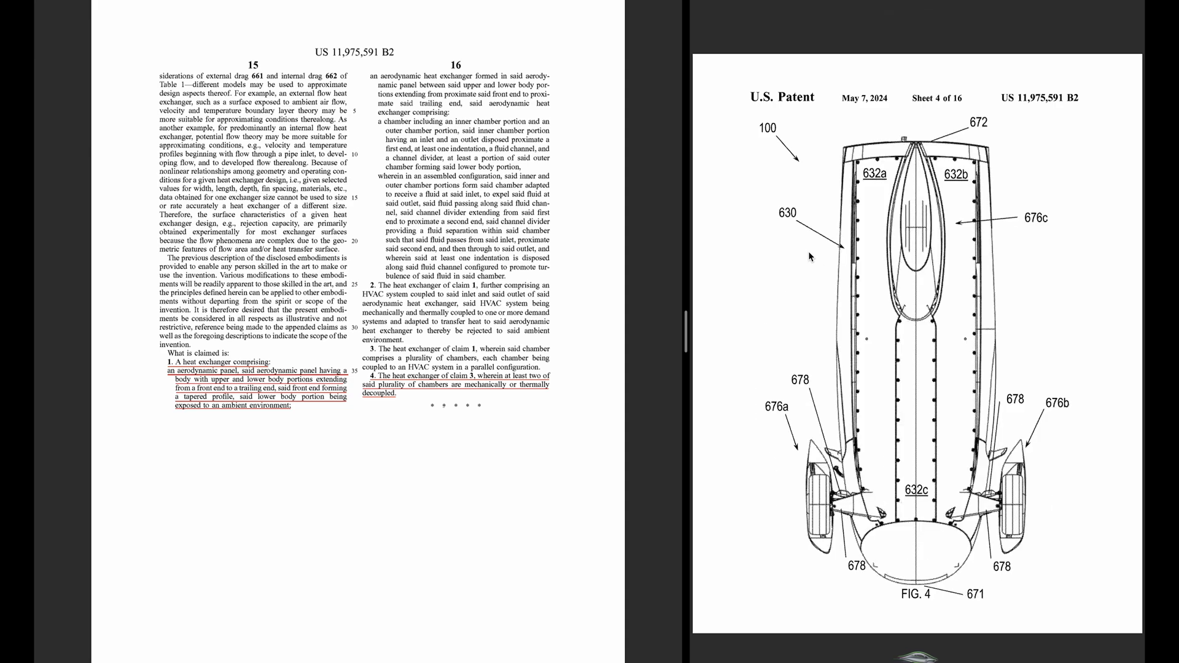
{"action": "scroll", "scroll_direction": "down", "scroll_amount": 3}
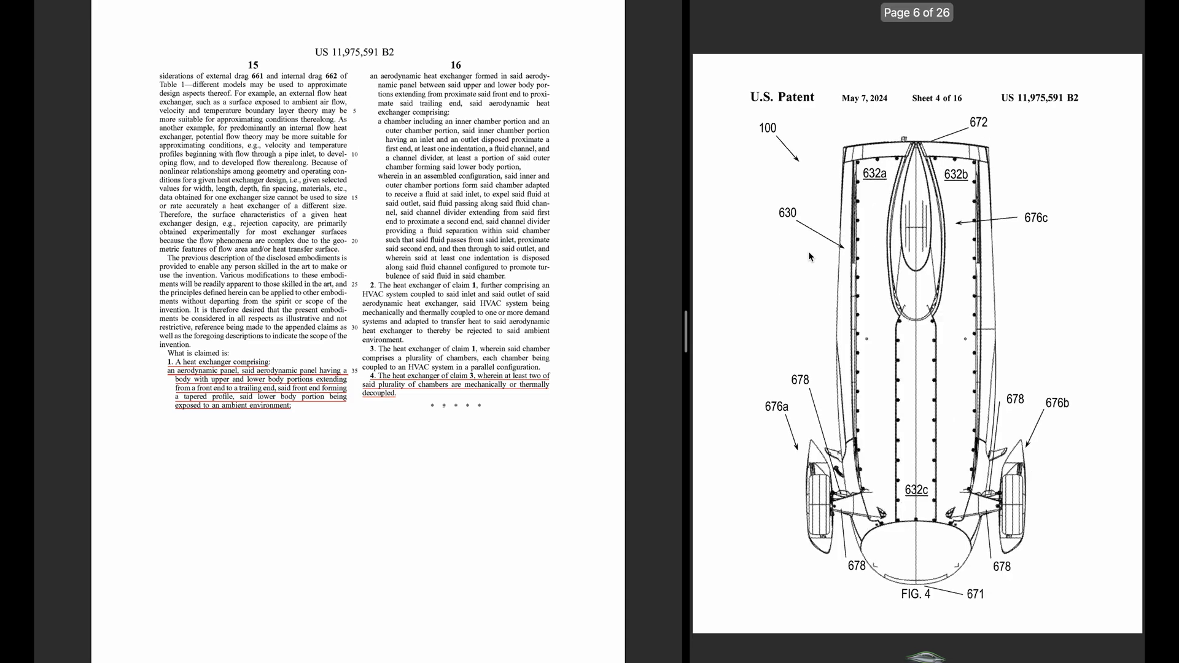
{"action": "mouse_move", "coordinate": [908, 329]}
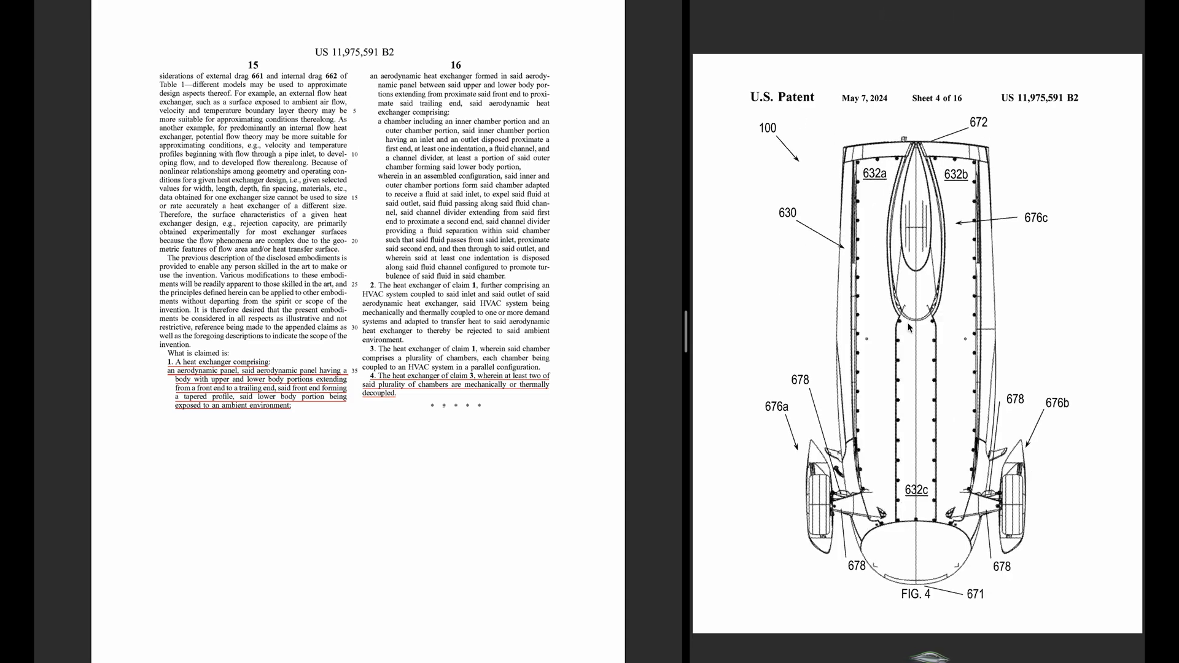
{"action": "mouse_move", "coordinate": [914, 512]}
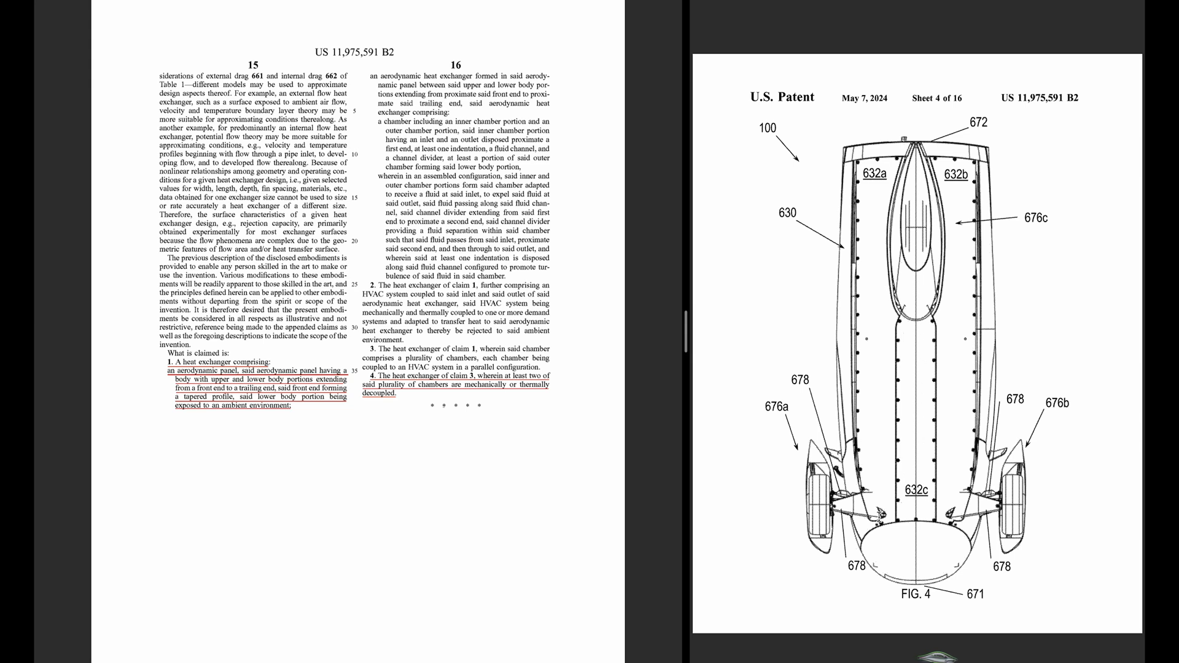
{"action": "mouse_move", "coordinate": [959, 190]}
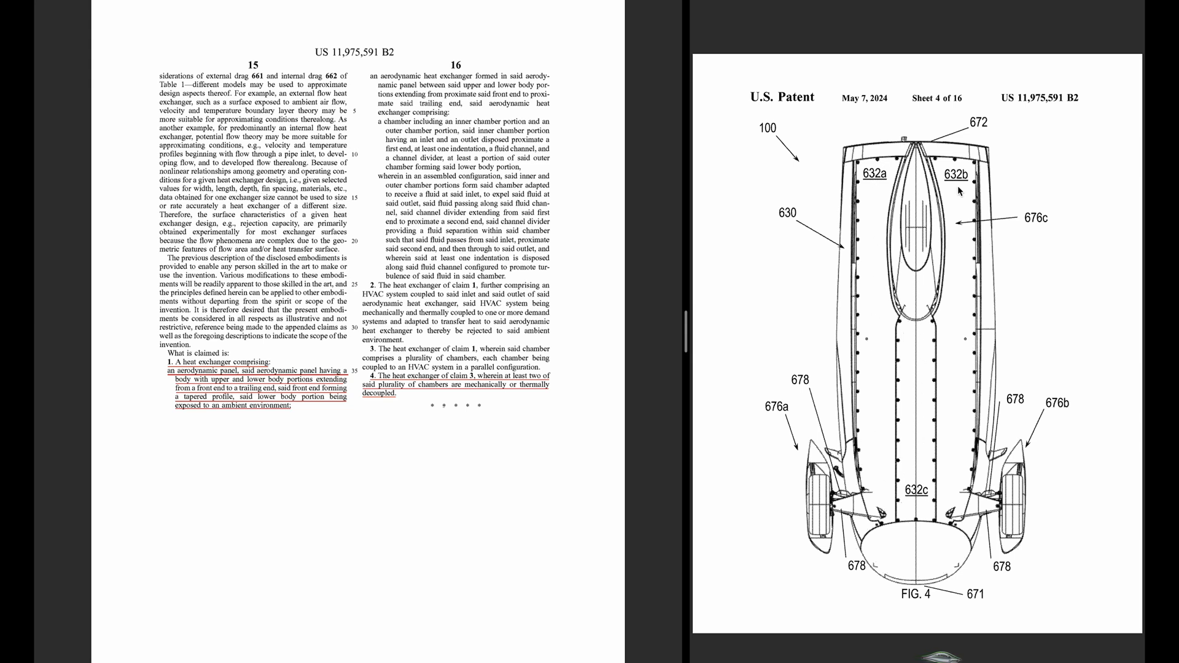
{"action": "mouse_move", "coordinate": [946, 504]}
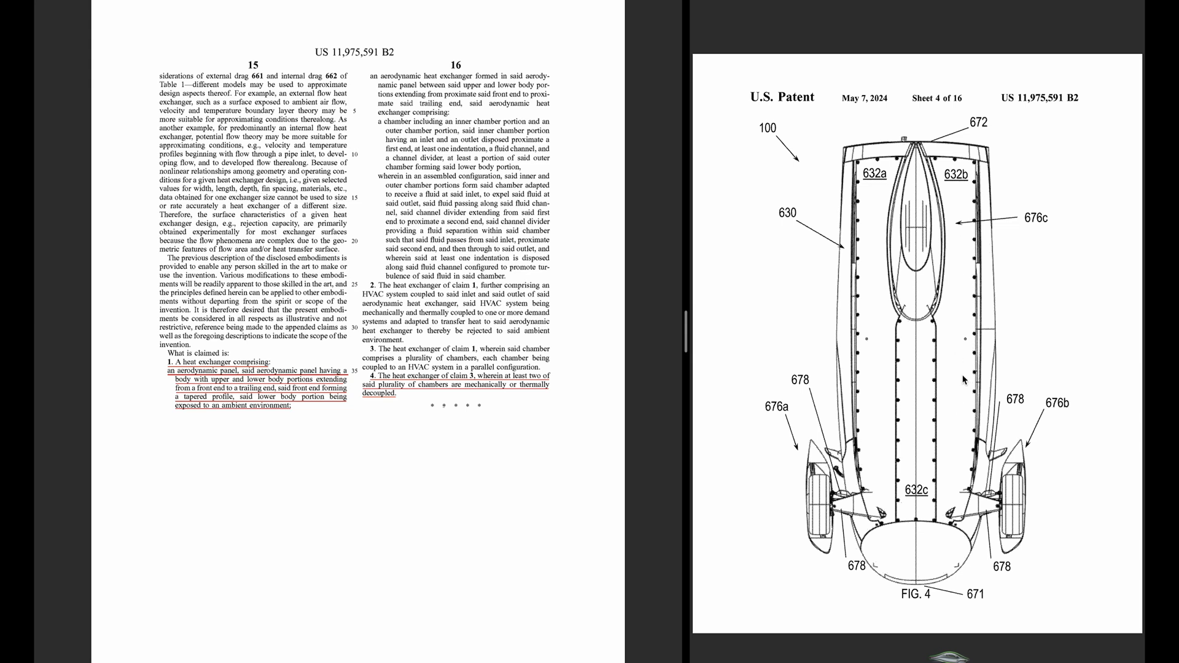
{"action": "mouse_move", "coordinate": [928, 504]}
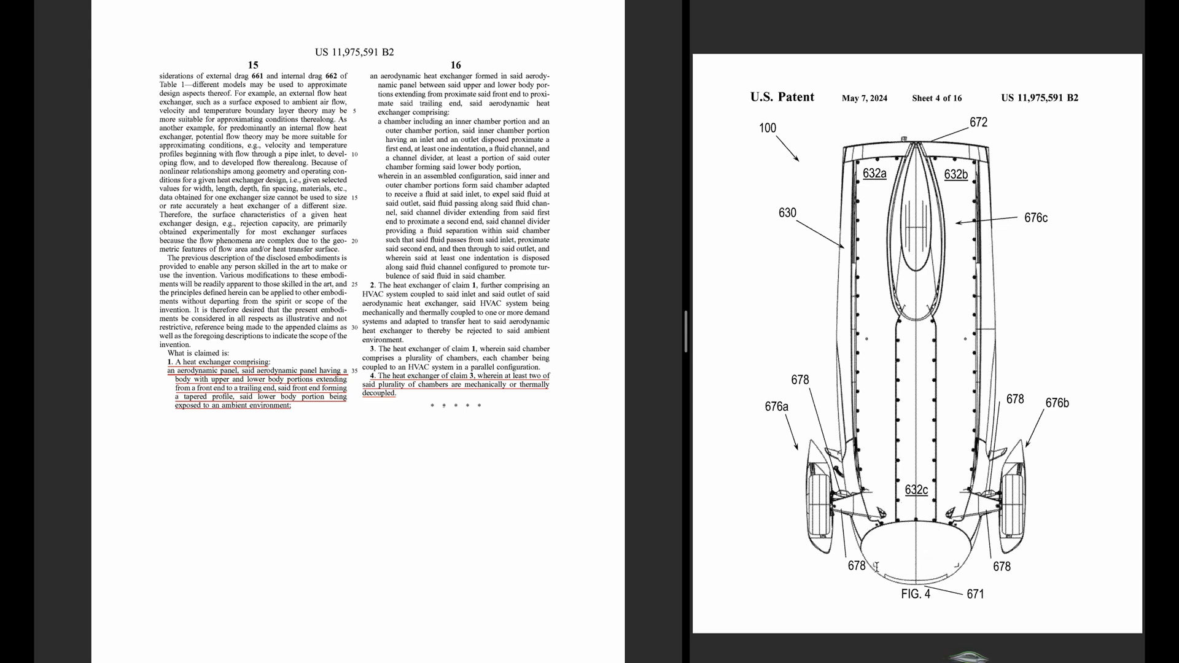
{"action": "mouse_move", "coordinate": [890, 560]}
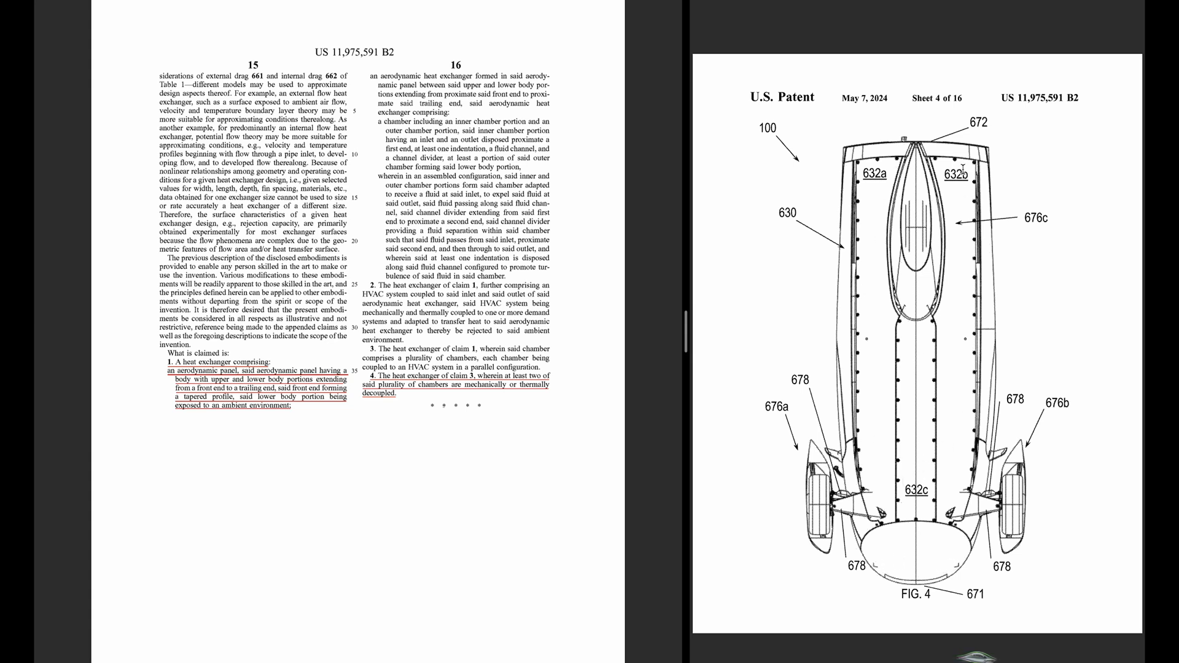
{"action": "mouse_move", "coordinate": [959, 214]}
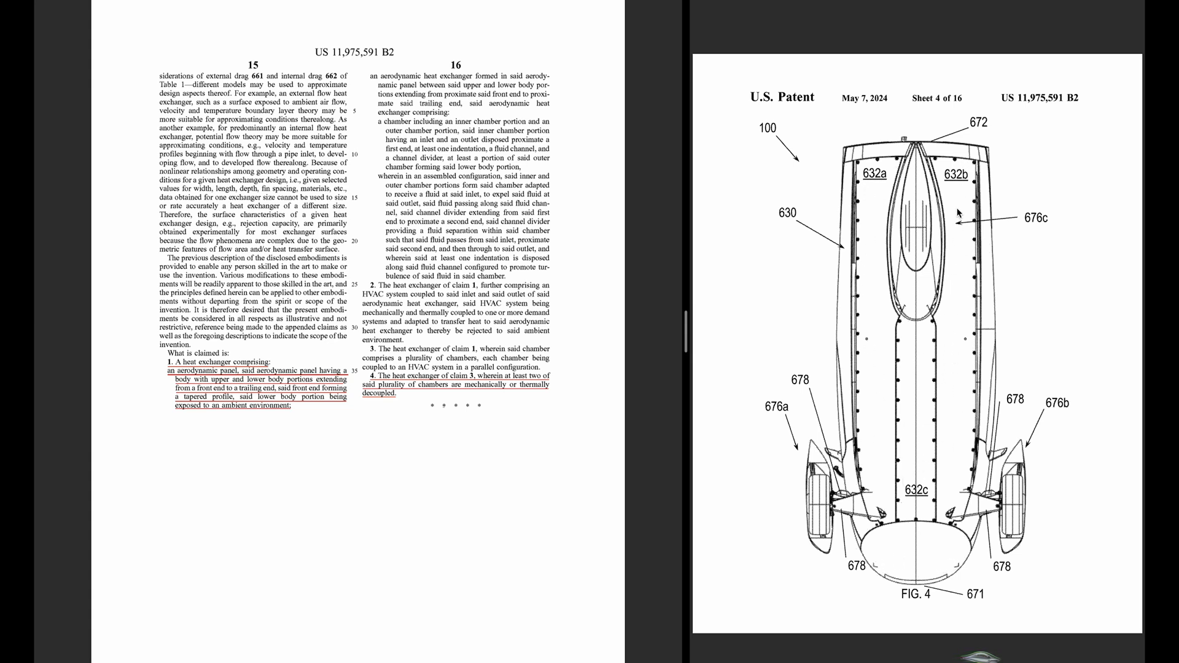
{"action": "mouse_move", "coordinate": [899, 360]}
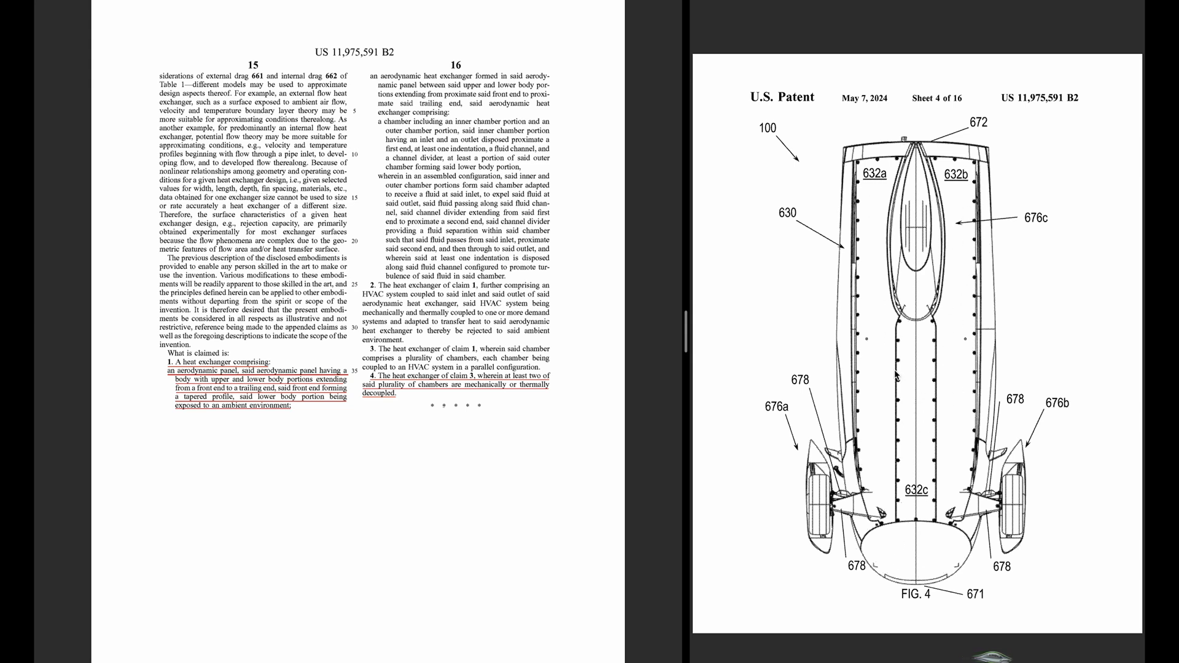
{"action": "scroll", "scroll_direction": "down", "scroll_amount": 3}
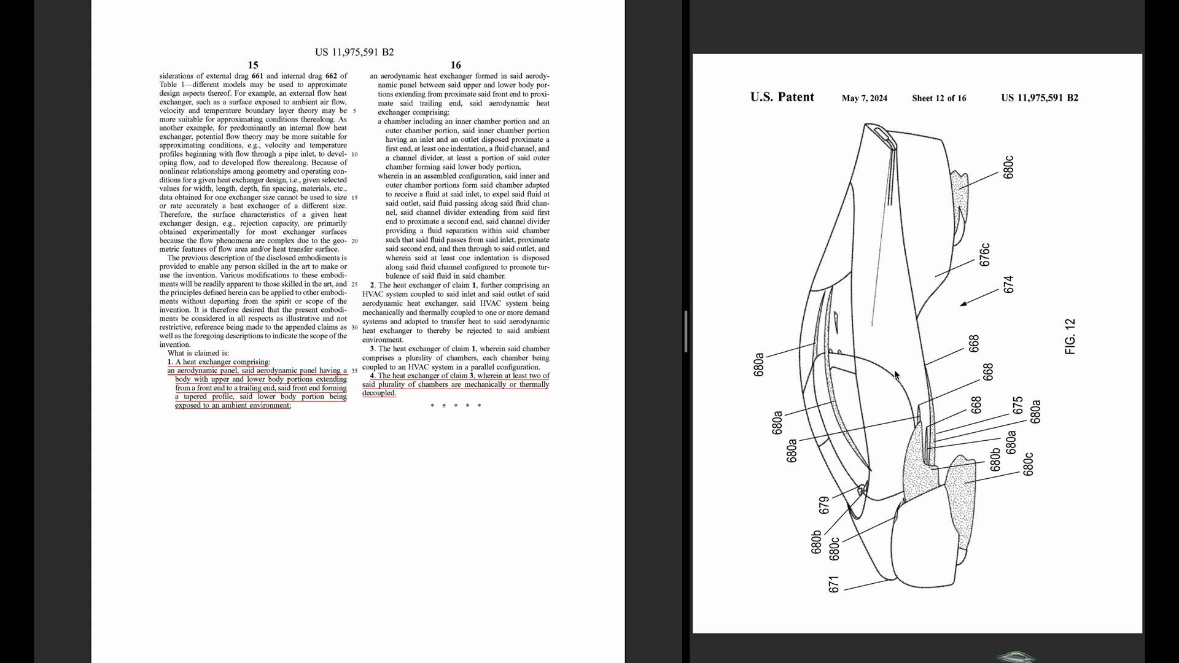
{"action": "mouse_move", "coordinate": [906, 435]}
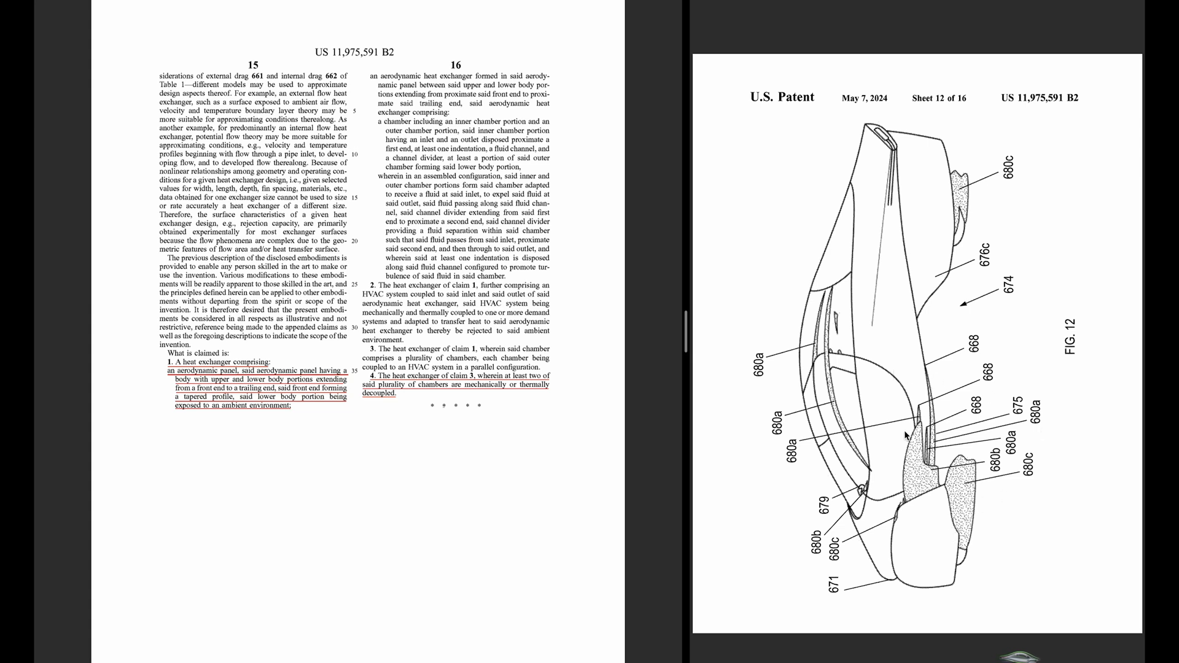
{"action": "mouse_move", "coordinate": [970, 496]}
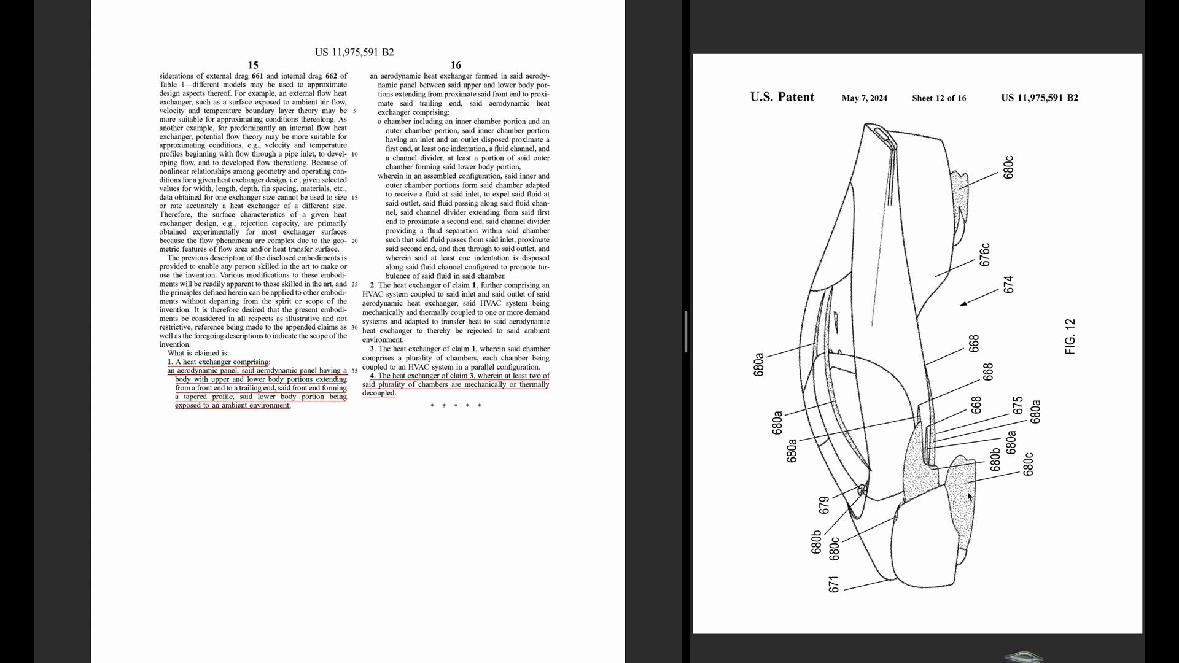
{"action": "mouse_move", "coordinate": [928, 412]}
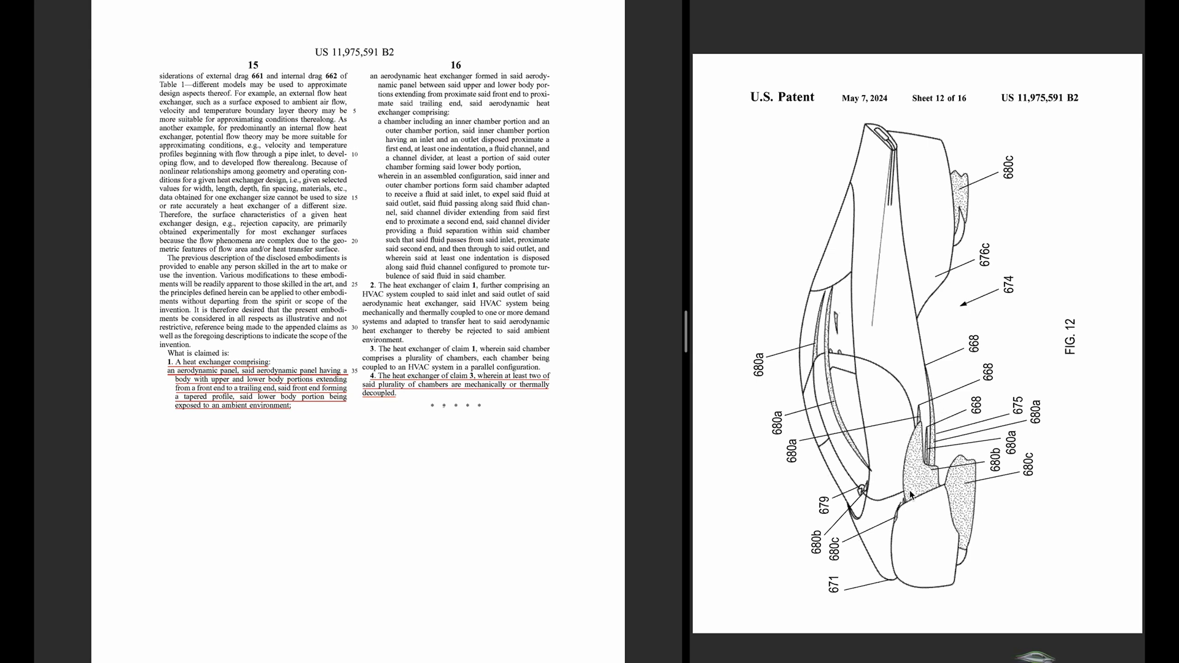
{"action": "mouse_move", "coordinate": [907, 510]}
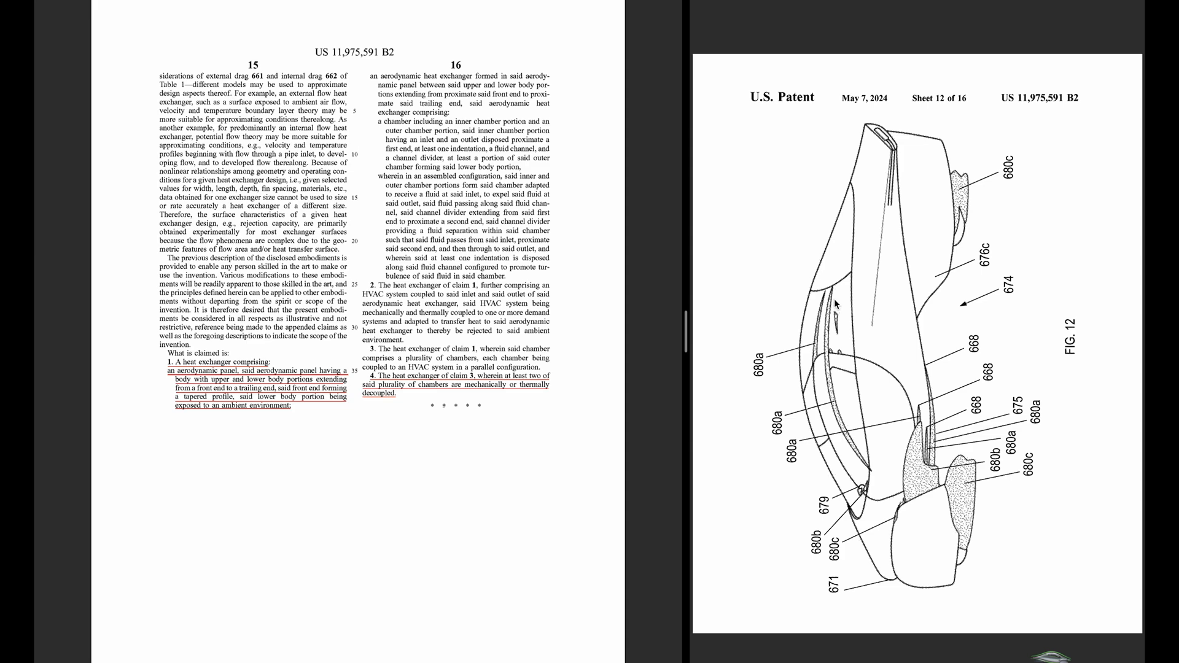
Scroll the right pane forward to Sheet 14, the FIG. 14 airflow-streamline drawing
{"action": "scroll", "scroll_direction": "down", "scroll_amount": 3}
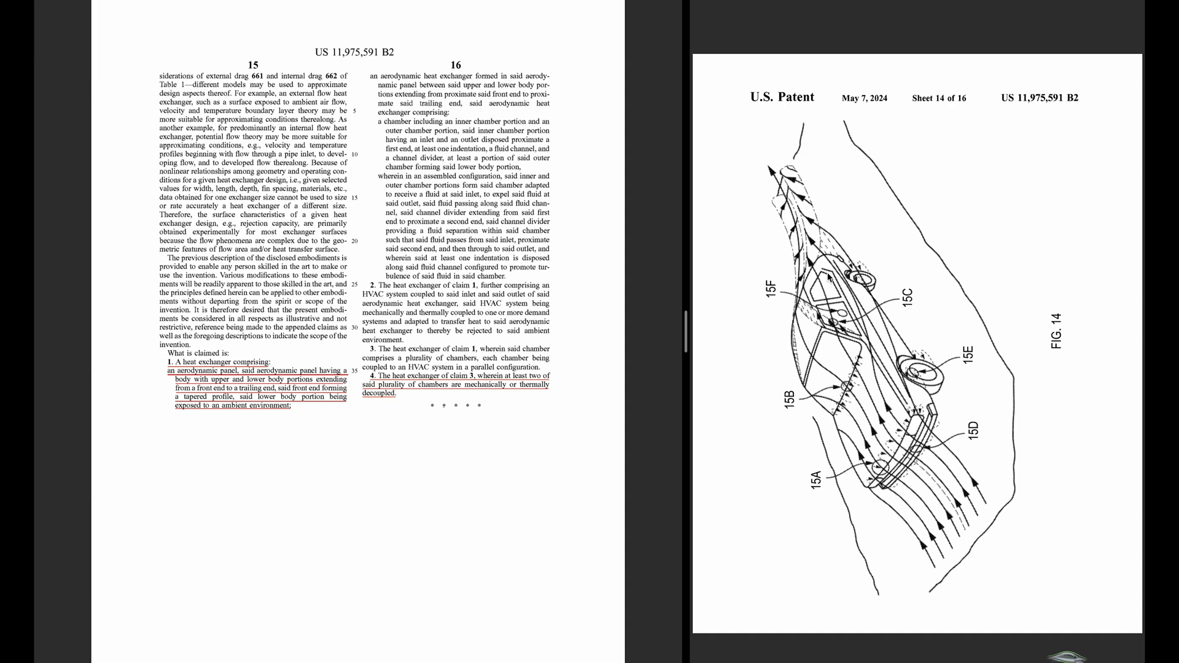
Scroll the right pane through Sheet 15 to Sheet 16 with FIGS. 16A–16C
{"action": "scroll", "scroll_direction": "down", "scroll_amount": 3}
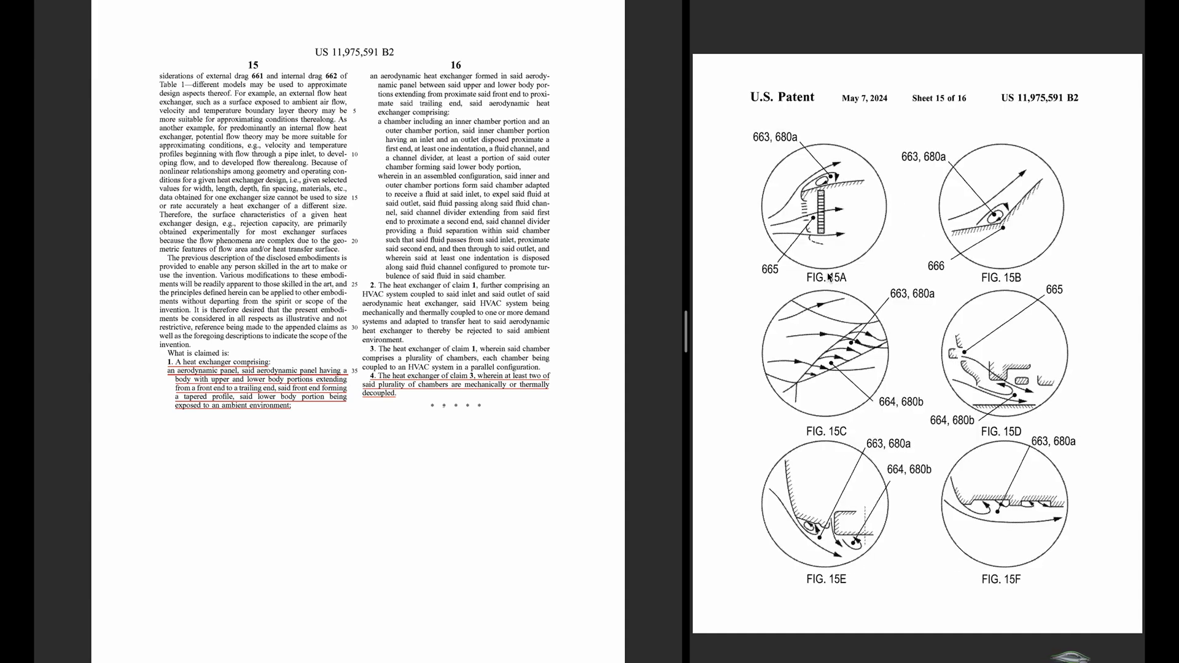
{"action": "scroll", "scroll_direction": "down", "scroll_amount": 3}
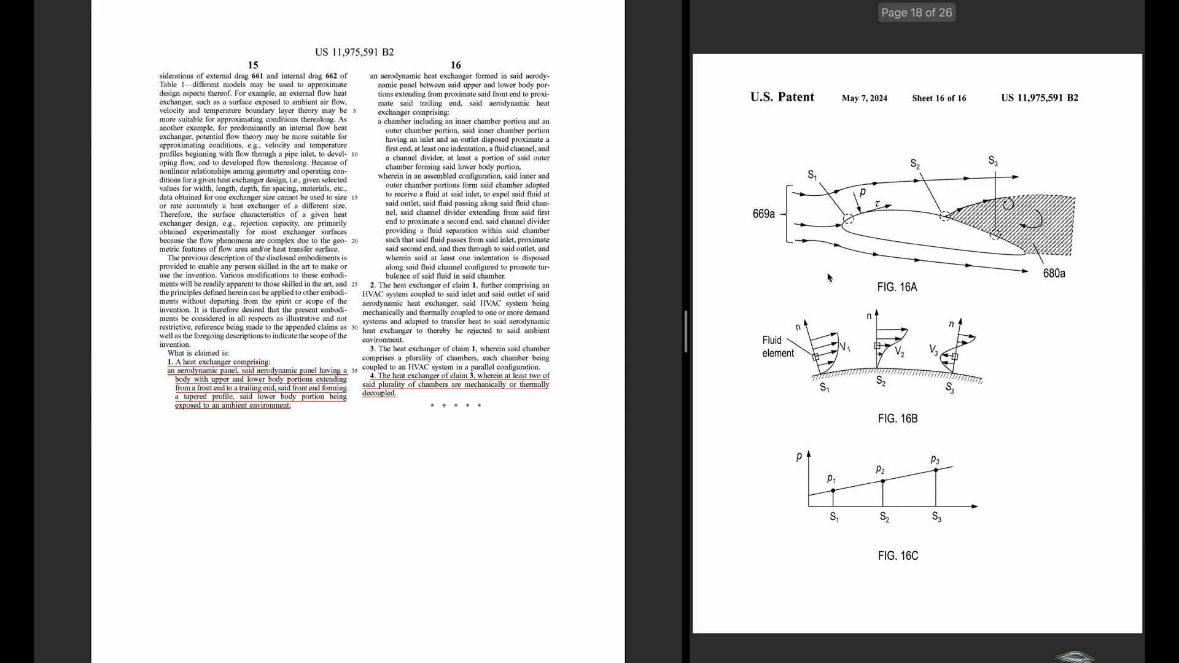